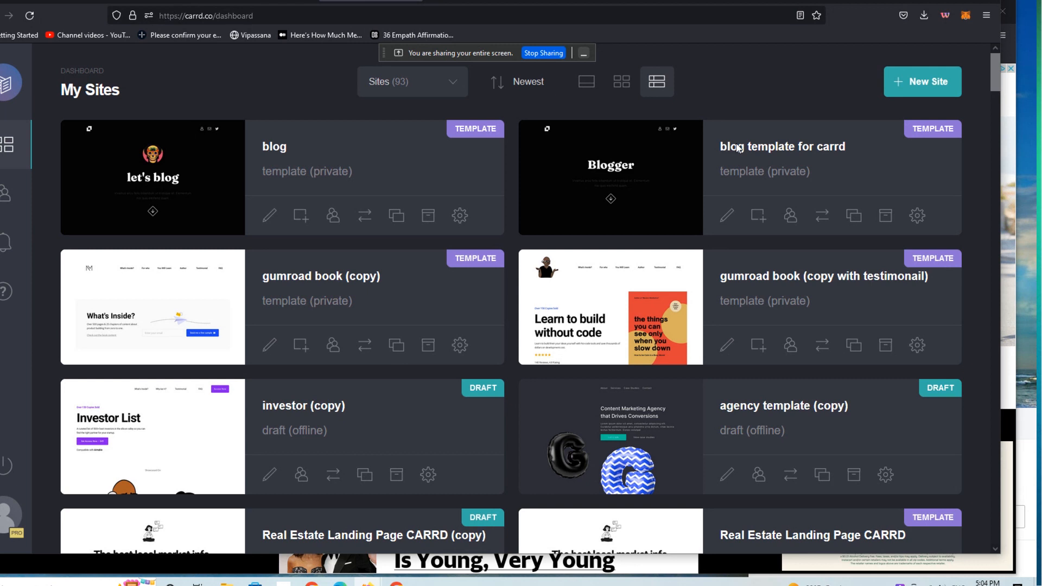
mouse_move(445, 106)
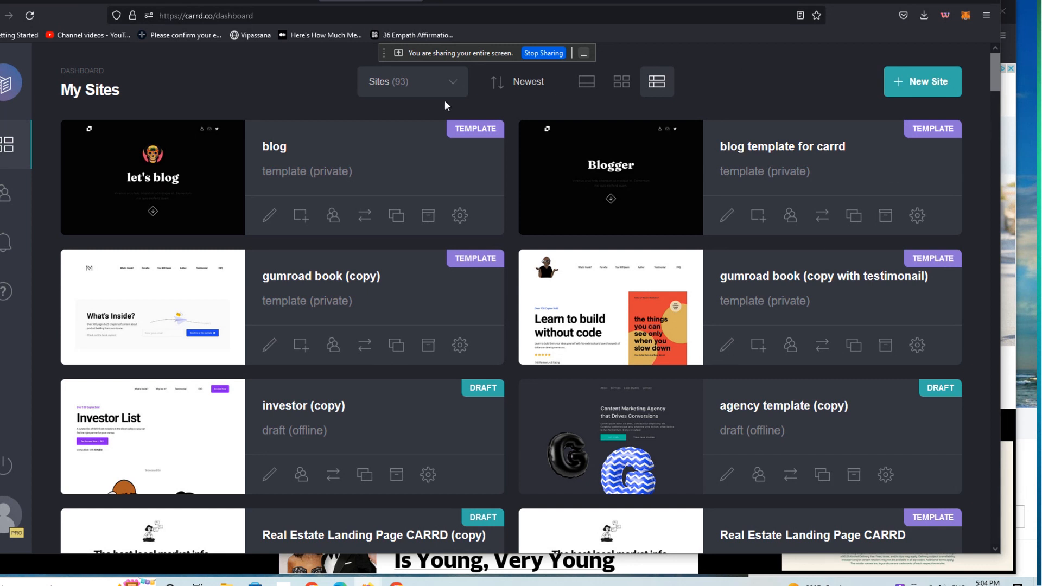
Filter the My Sites dashboard to list only Templates.
left_click(412, 81)
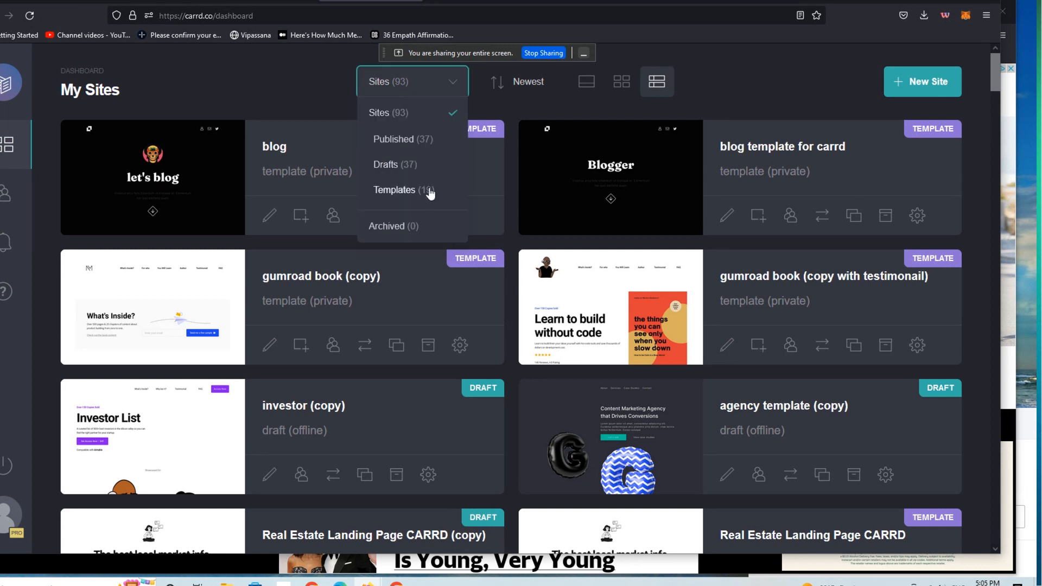
left_click(393, 190)
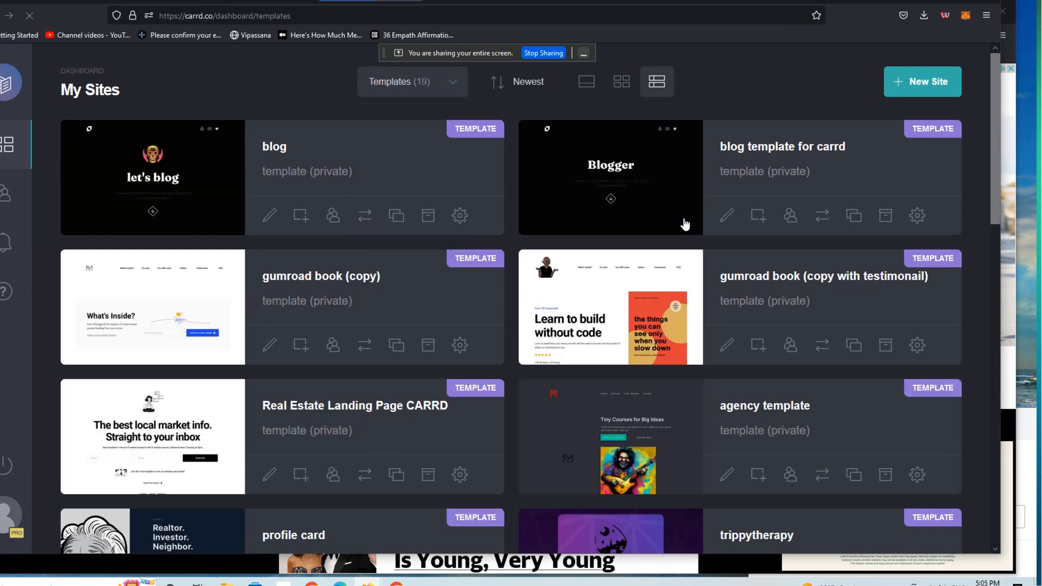
mouse_move(777, 291)
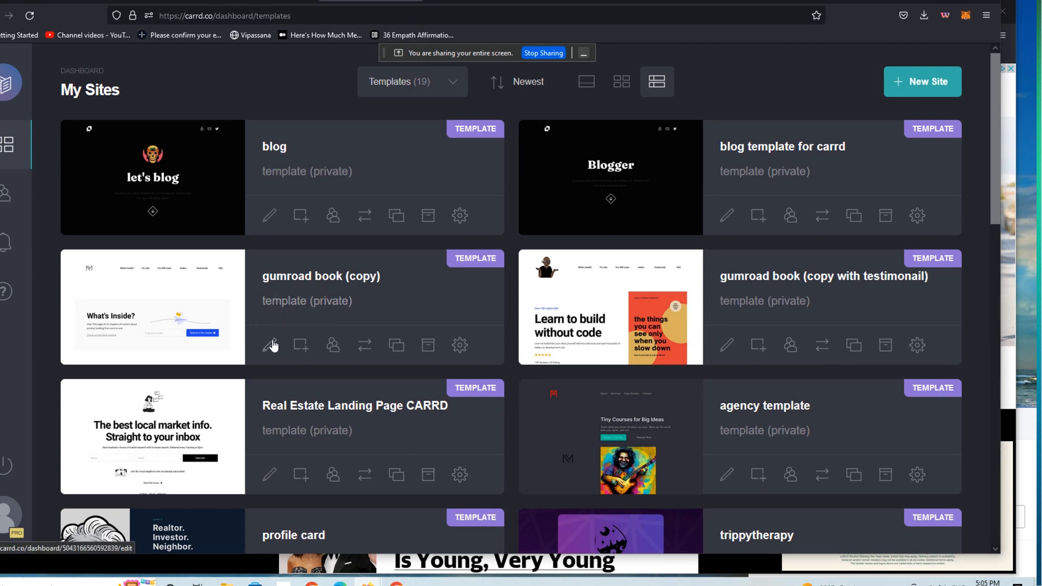
View the gumroad book template's demo page, scrolling through the Hear from buyers wall and FAQ.
left_click(269, 346)
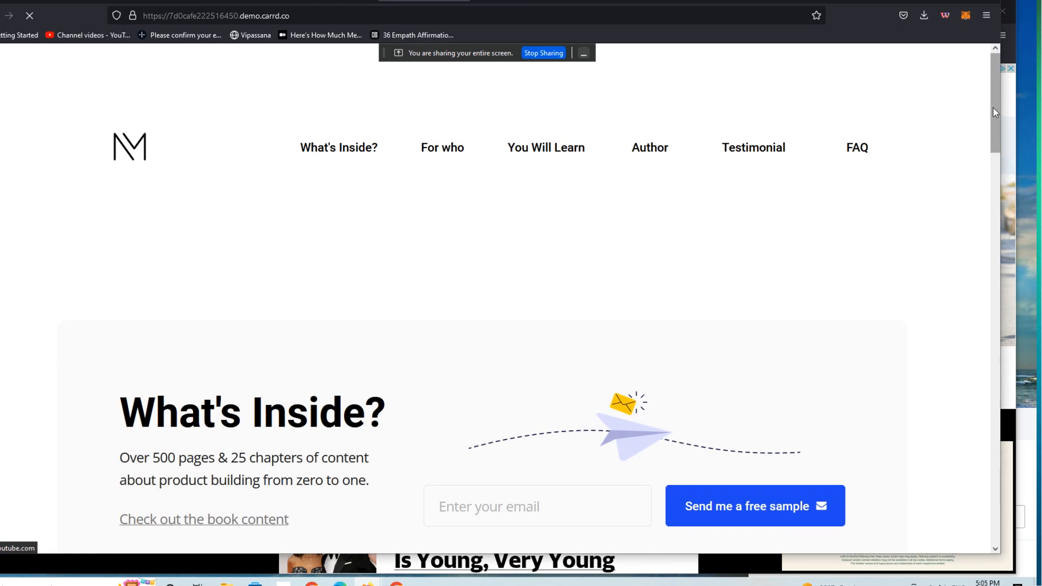
scroll("down", 3)
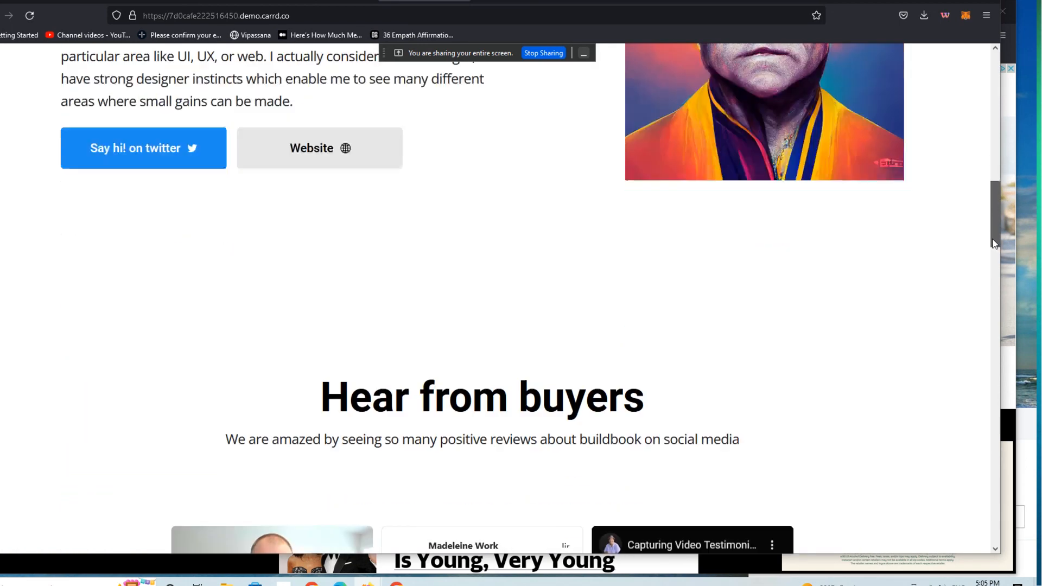
scroll("down", 3)
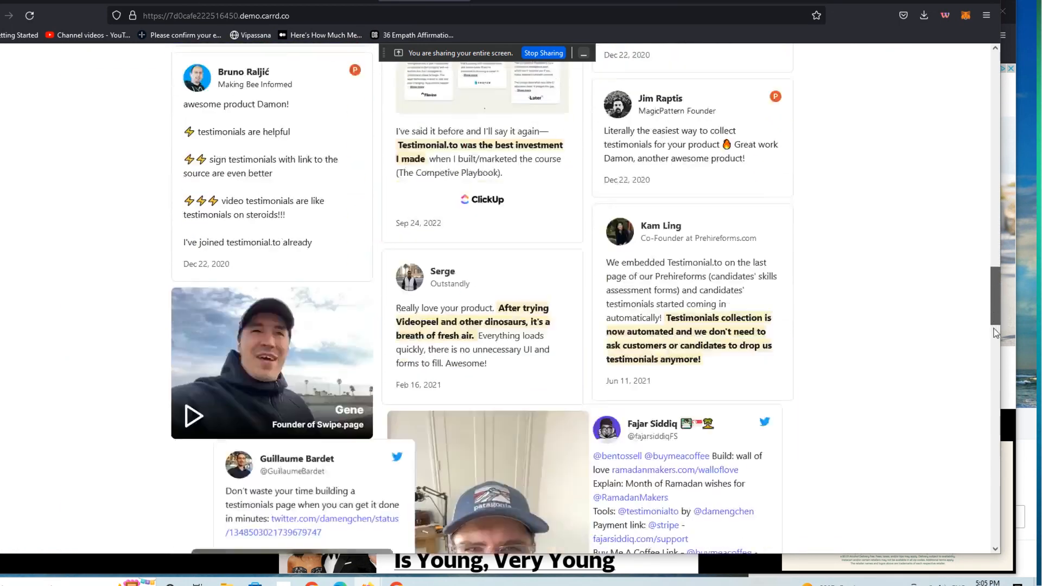
scroll("down", 3)
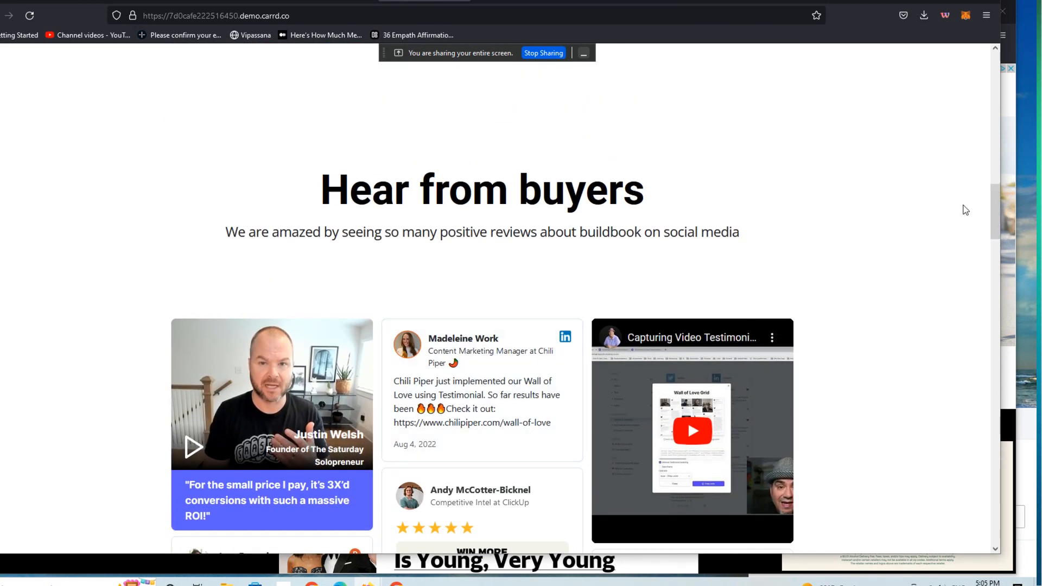
scroll("down", 3)
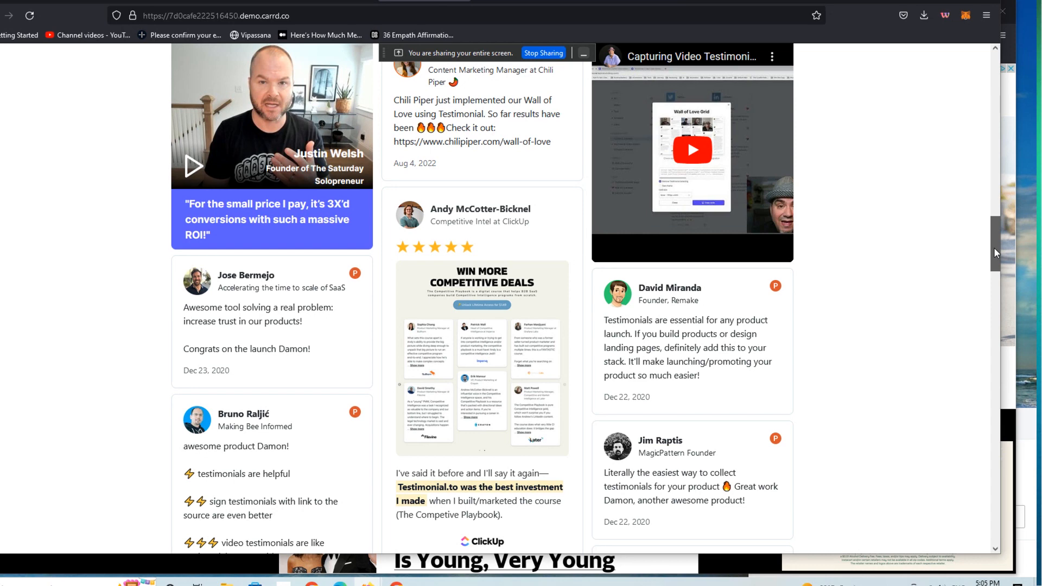
scroll("down", 3)
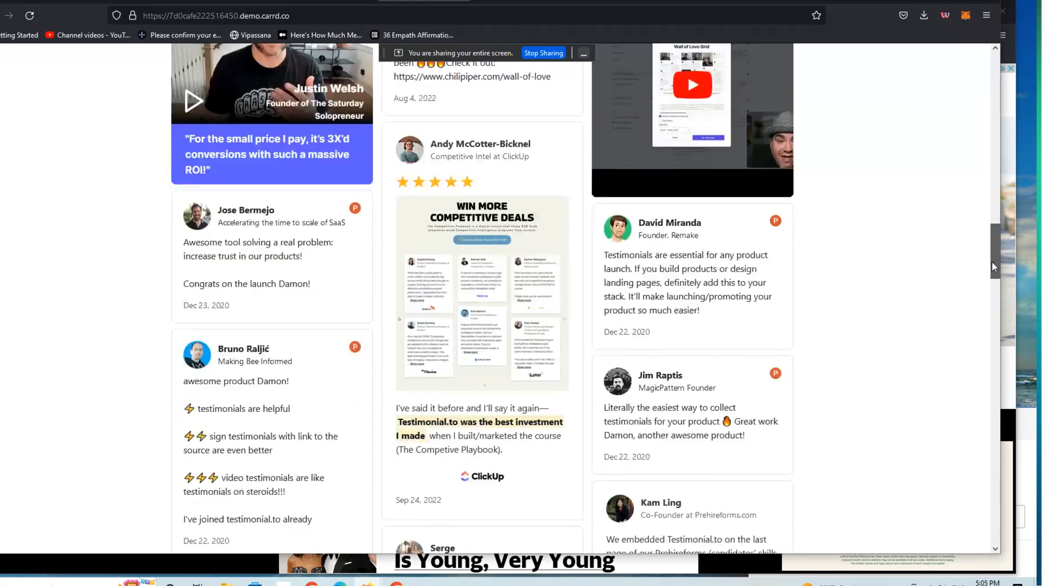
scroll("down", 3)
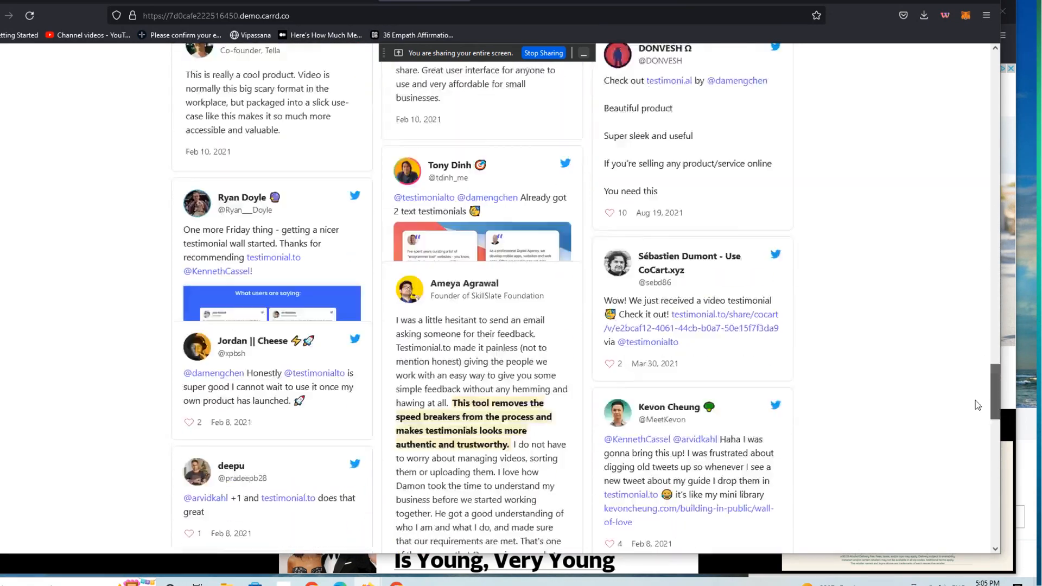
scroll("down", 3)
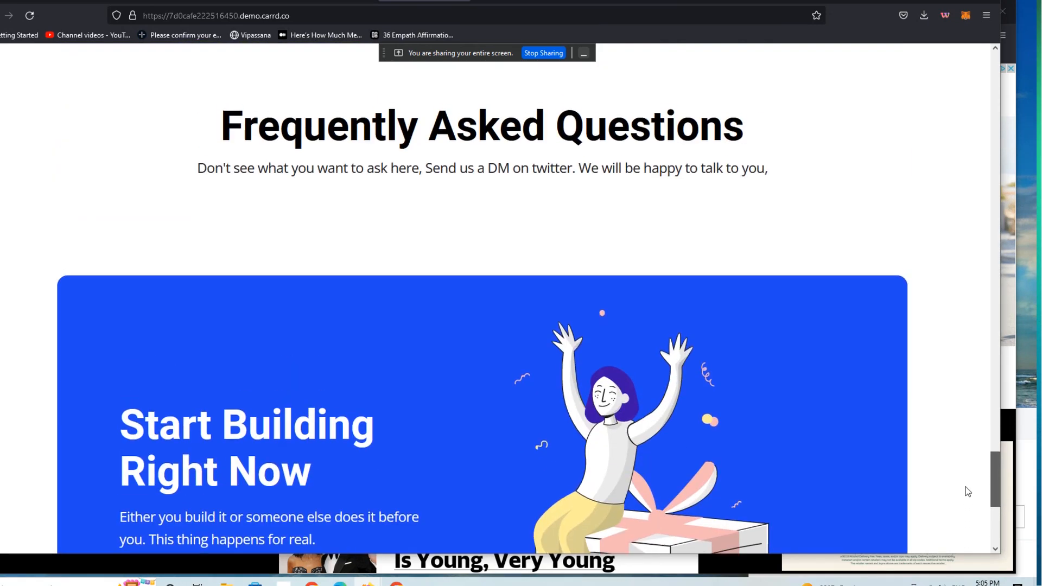
scroll("down", 3)
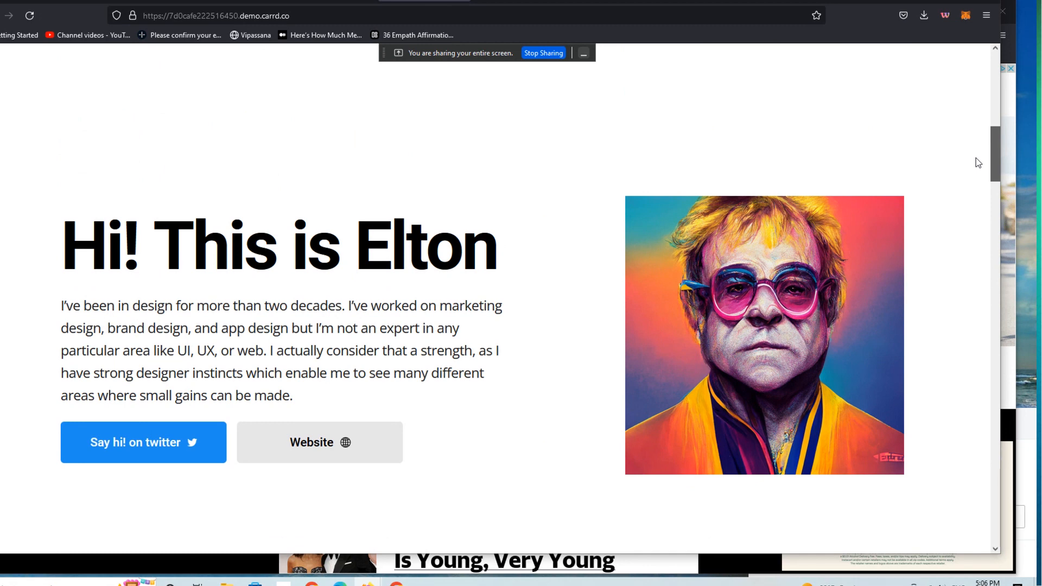
scroll("down", 3)
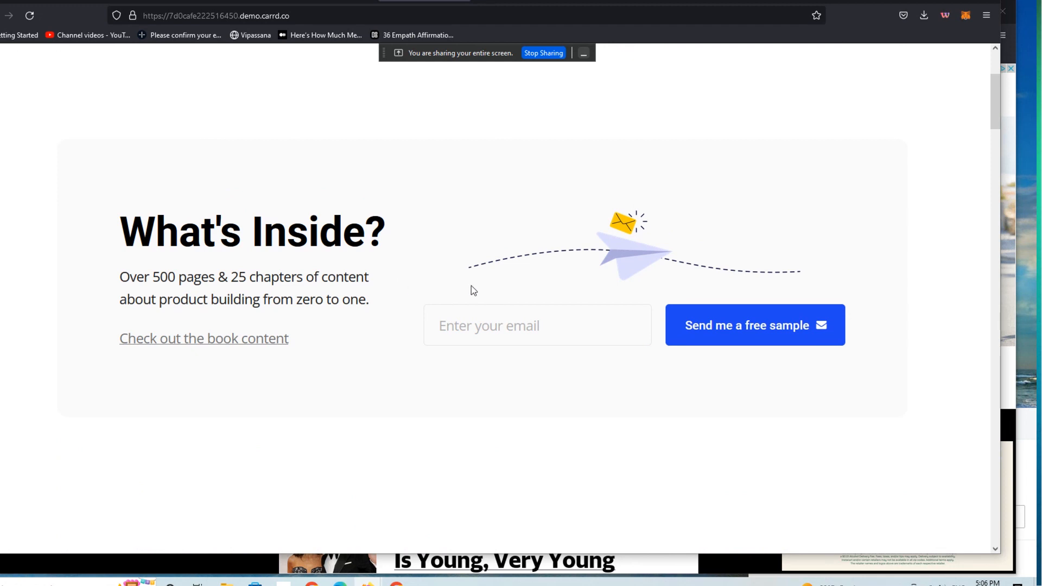
mouse_move(233, 261)
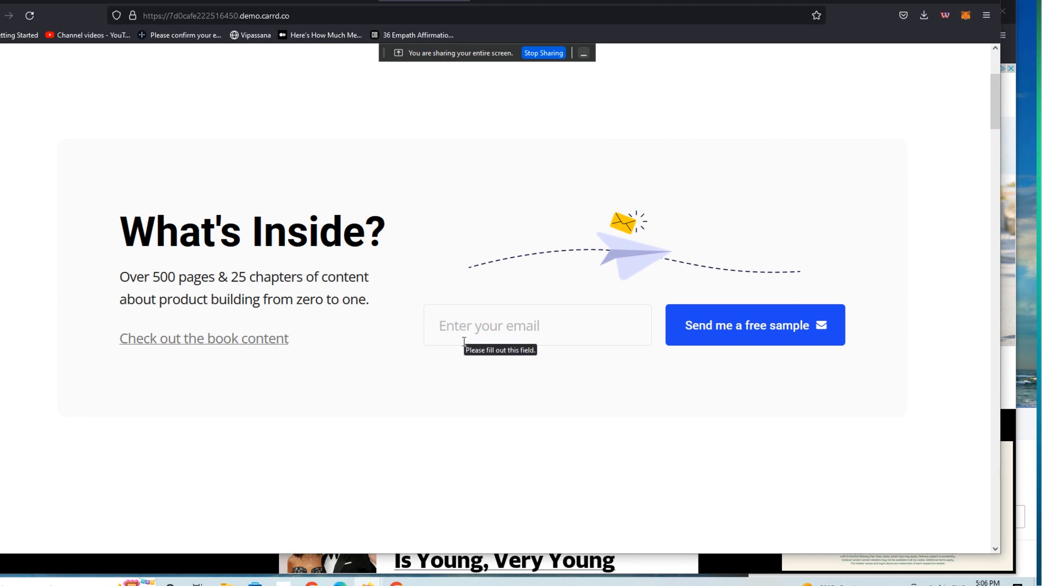
mouse_move(462, 389)
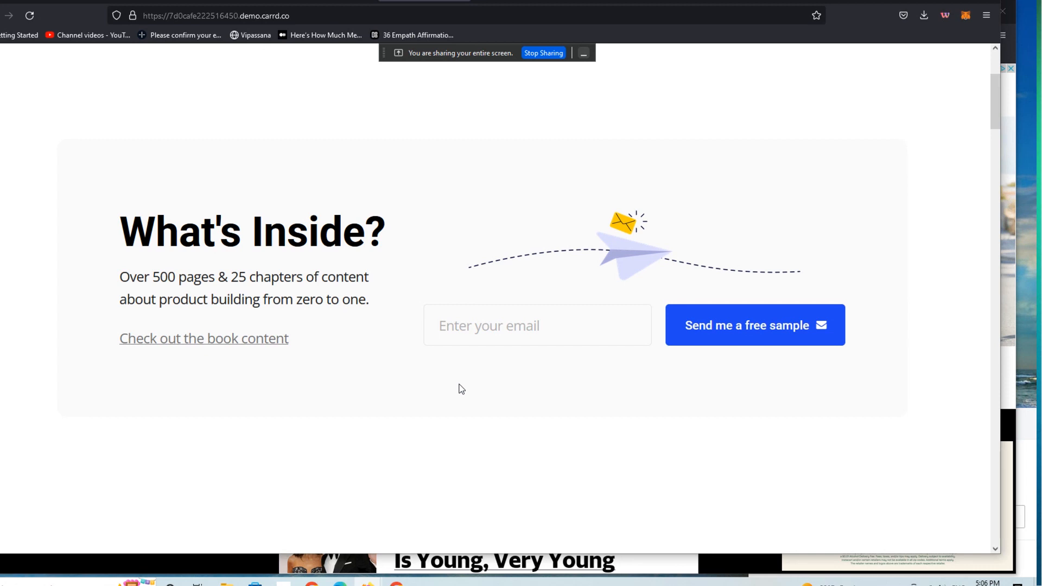
mouse_move(726, 298)
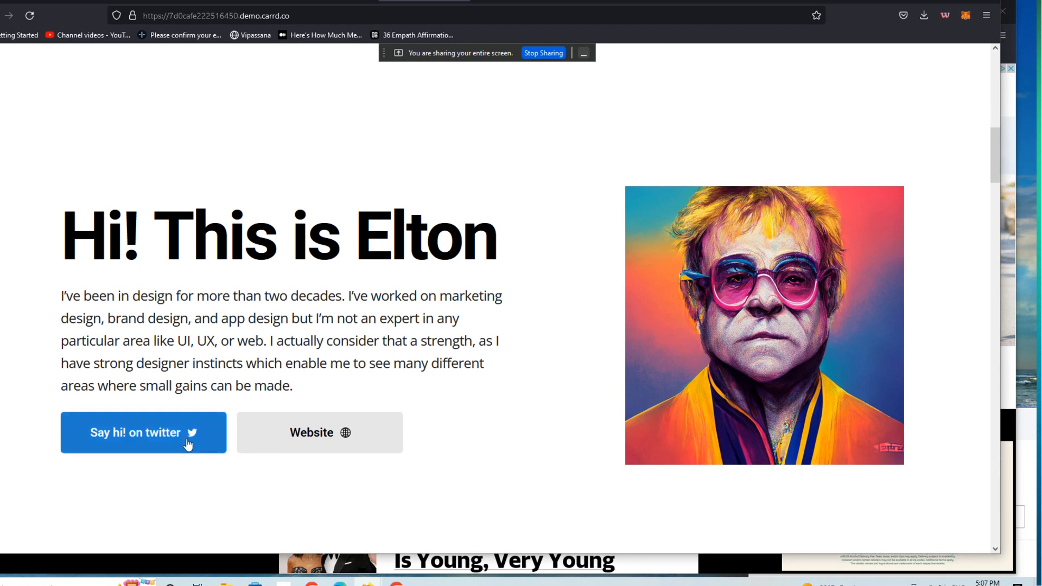
mouse_move(308, 456)
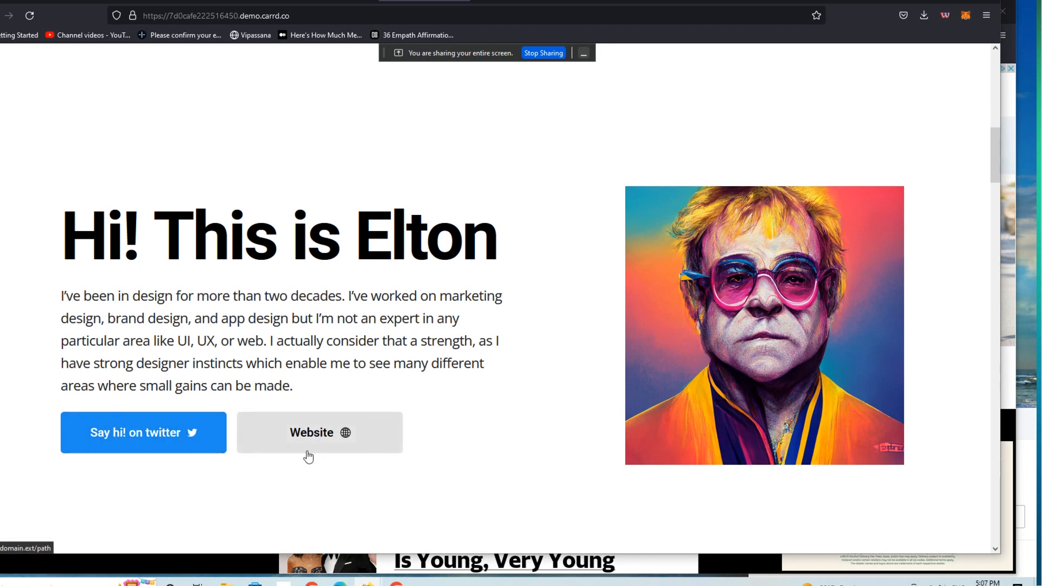
mouse_move(72, 404)
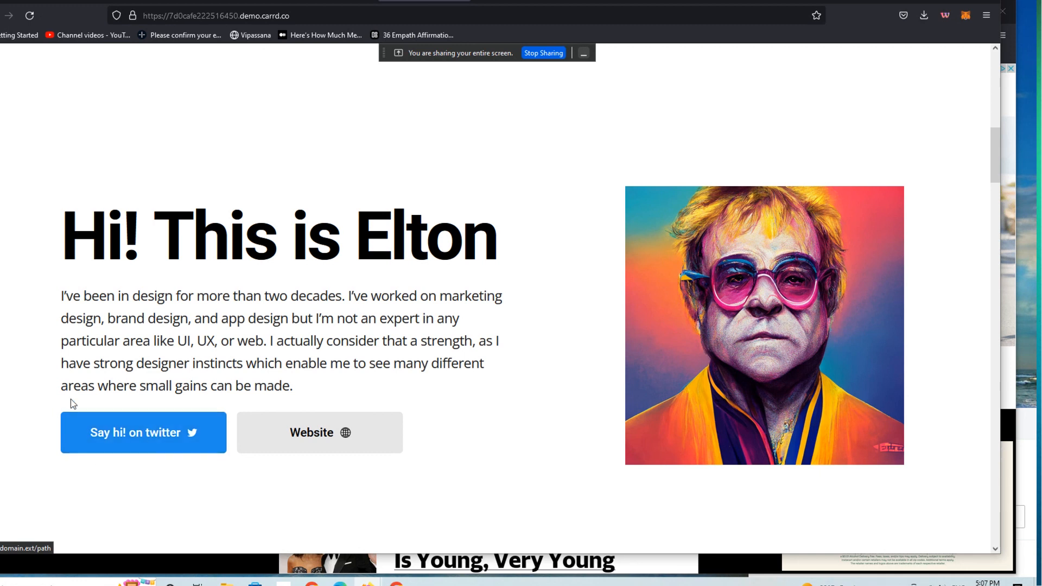
mouse_move(148, 439)
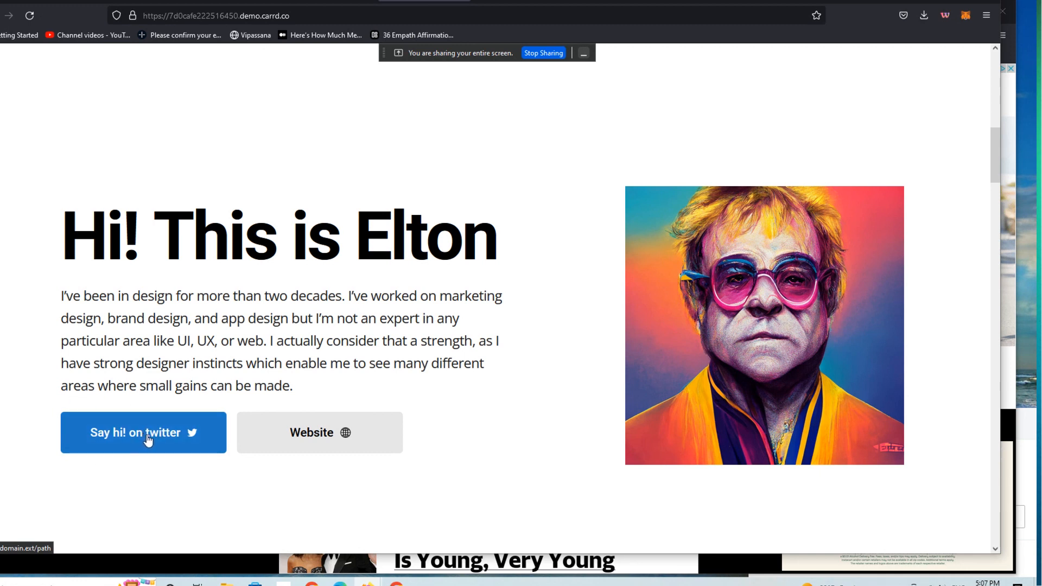
mouse_move(156, 439)
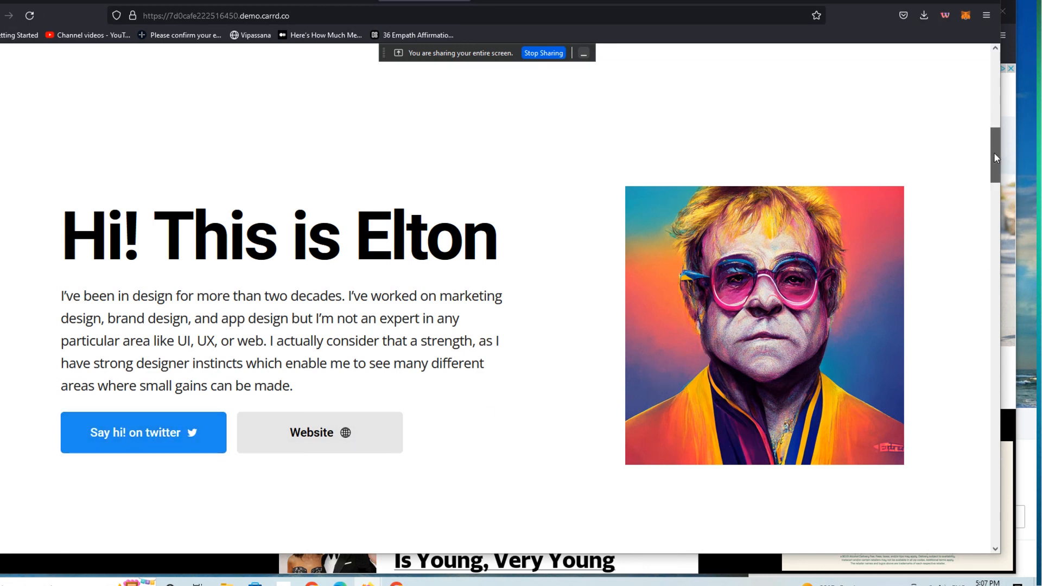
Scroll the demo page past the testimonials, FAQ and buy-now sections, then back toward What's Inside.
scroll("down", 3)
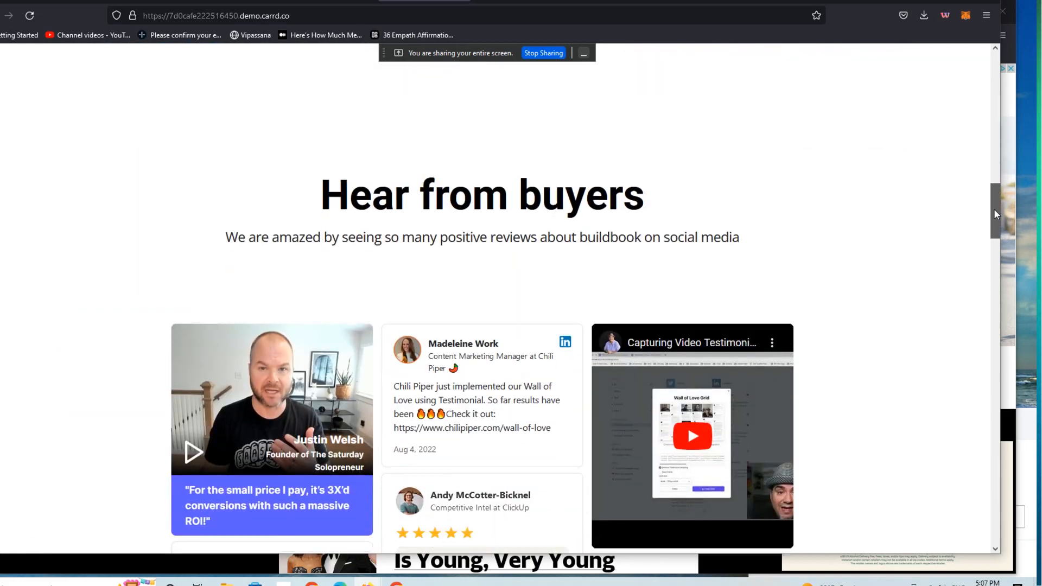
scroll("down", 3)
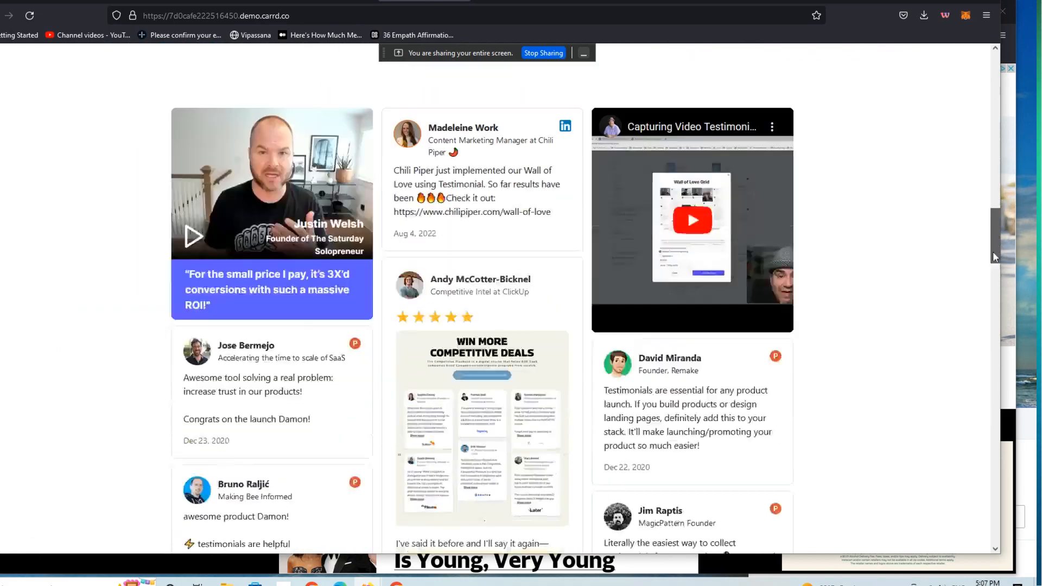
scroll("down", 3)
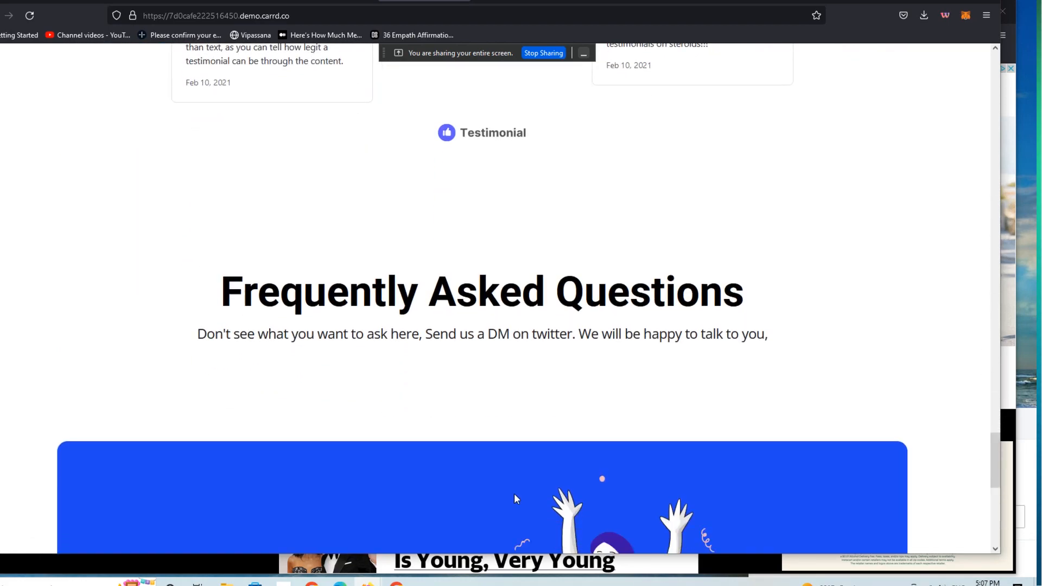
scroll("down", 3)
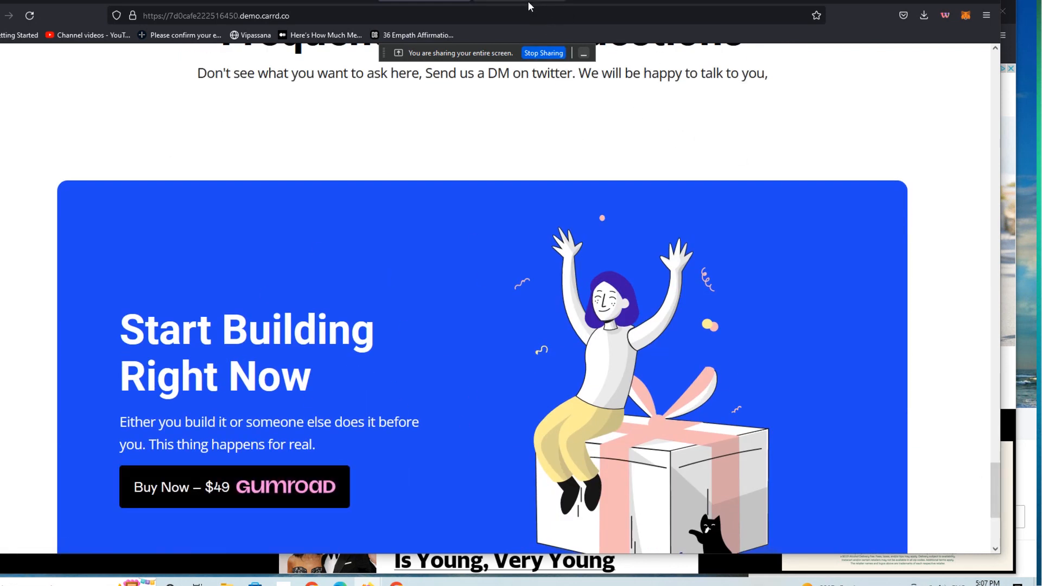
scroll("up", 3)
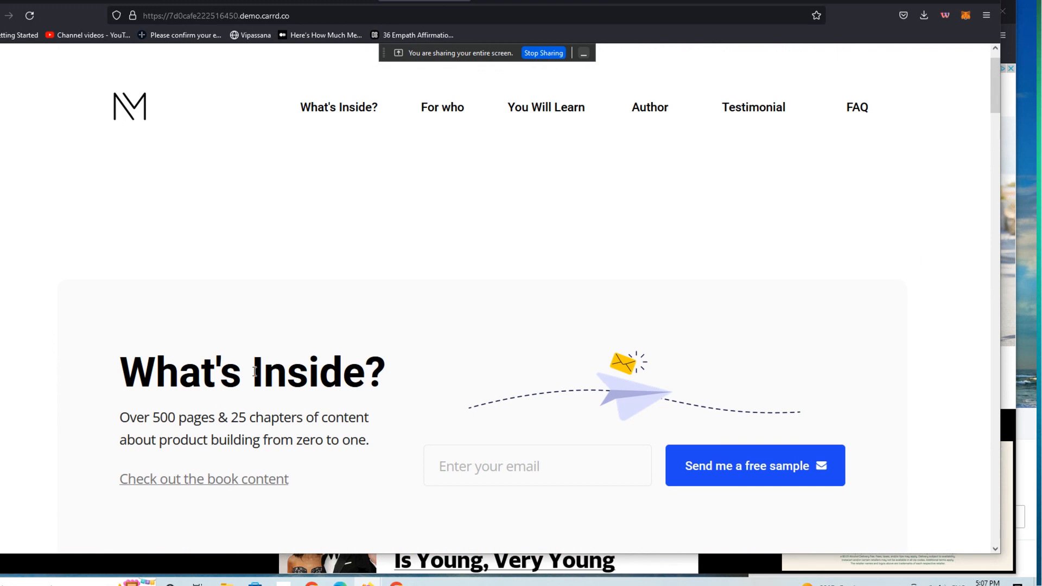
mouse_move(315, 397)
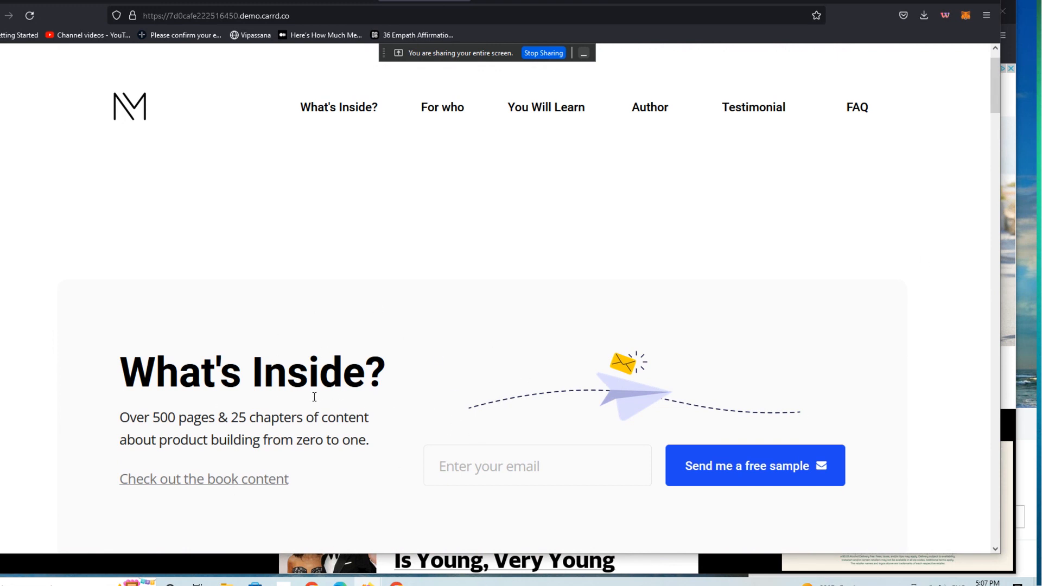
mouse_move(992, 178)
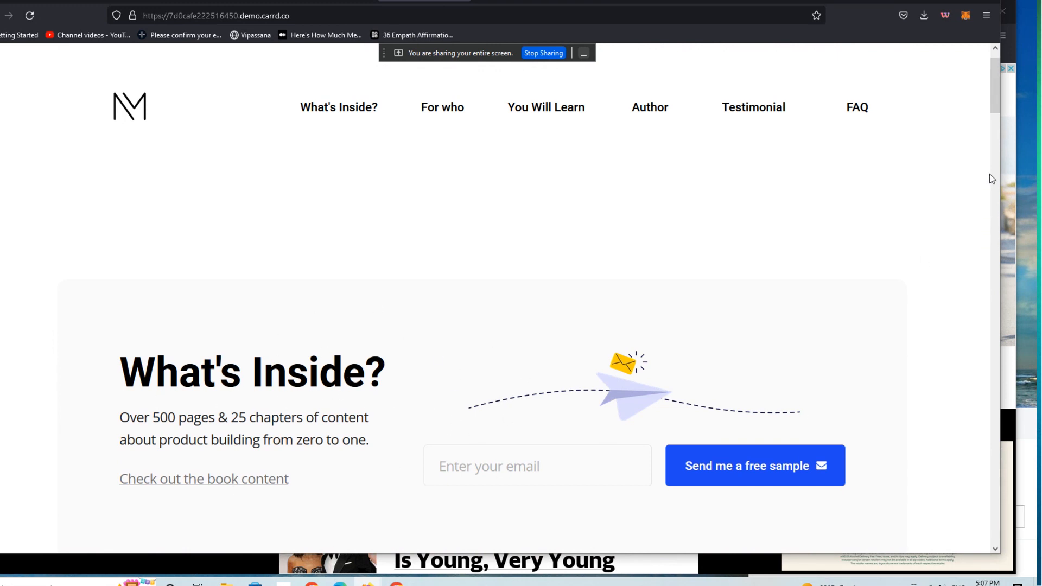
mouse_move(594, 351)
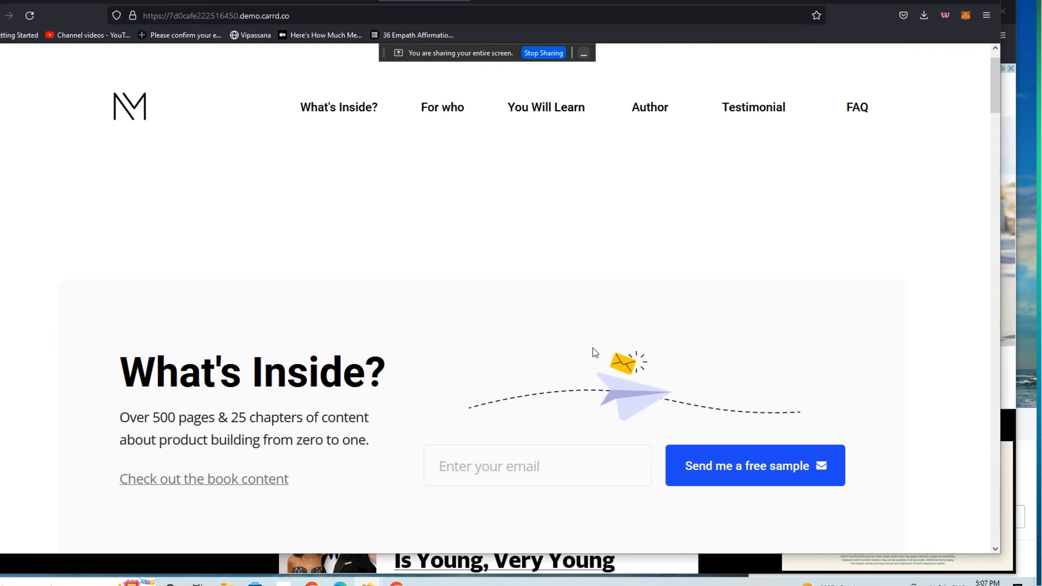
mouse_move(988, 145)
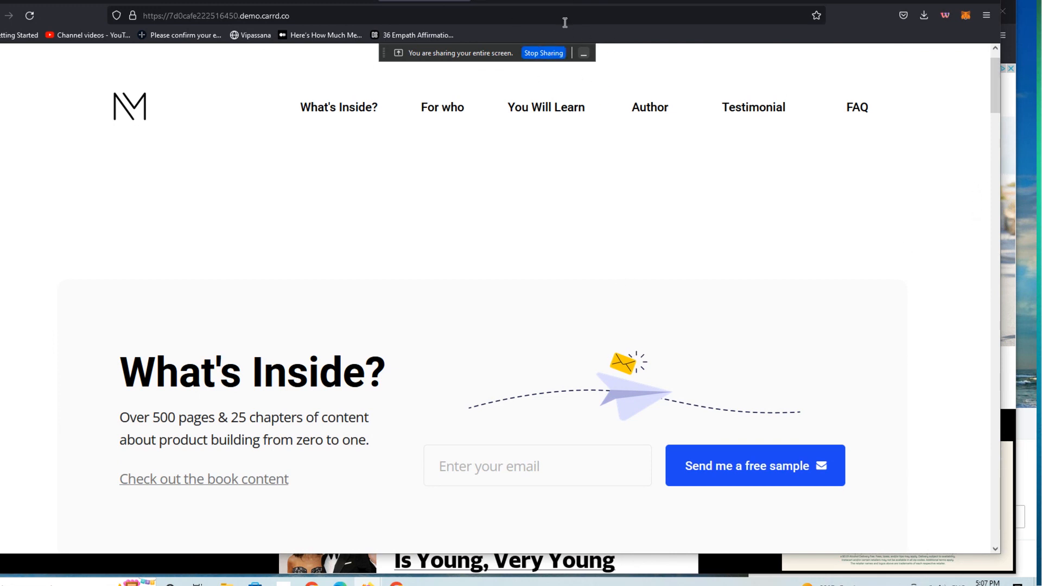
mouse_move(538, 6)
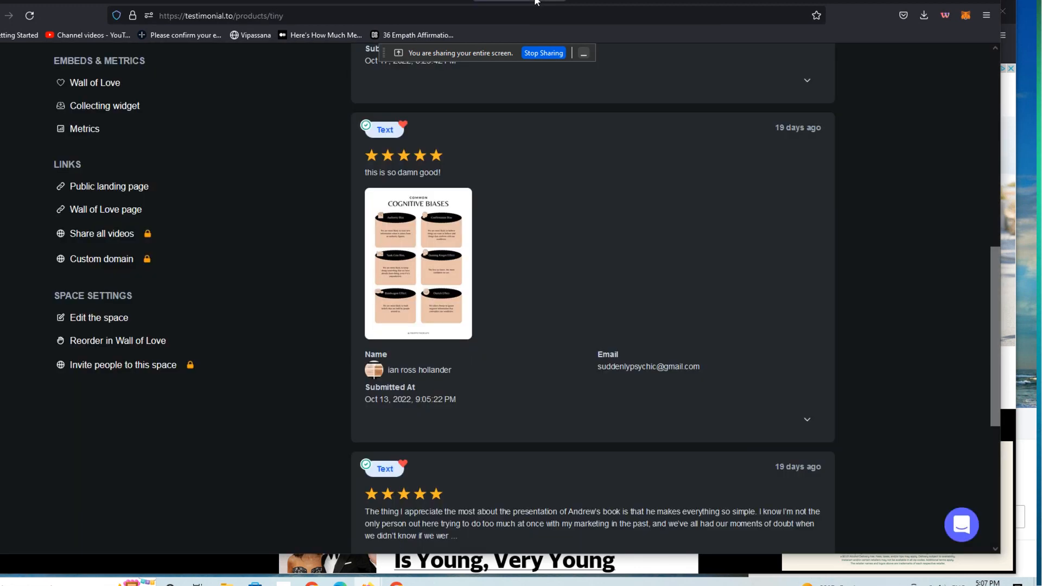
Preview the public collection page 'Have you joined the Tiny Revolution?' and its text-testimonial form.
left_click(110, 186)
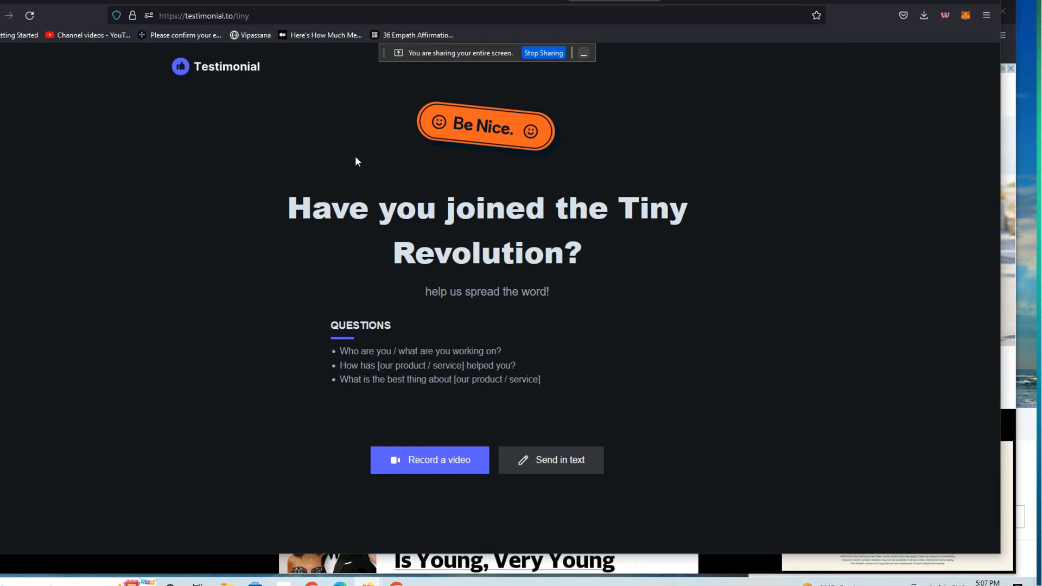
mouse_move(381, 259)
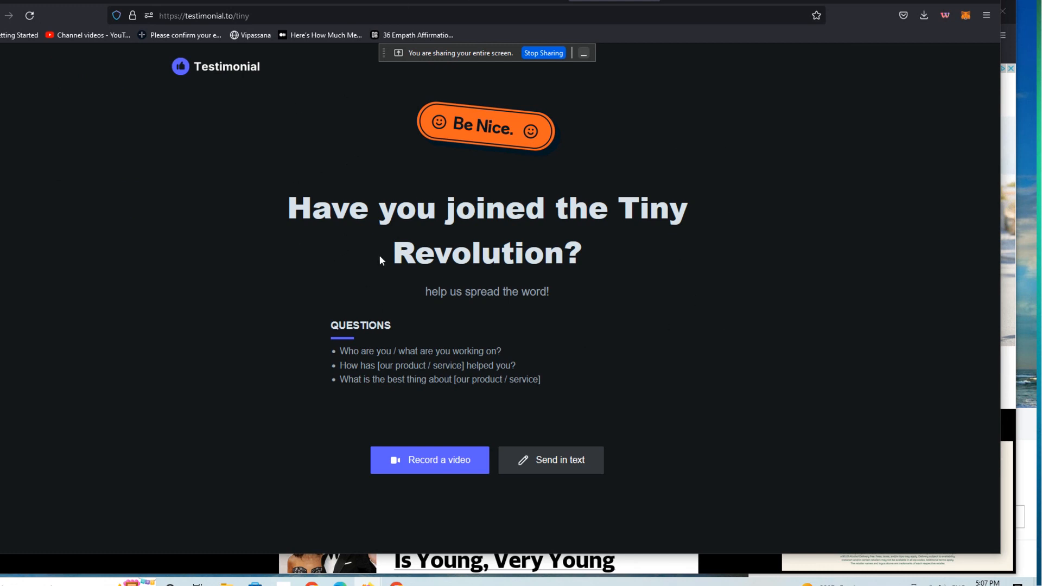
mouse_move(59, 212)
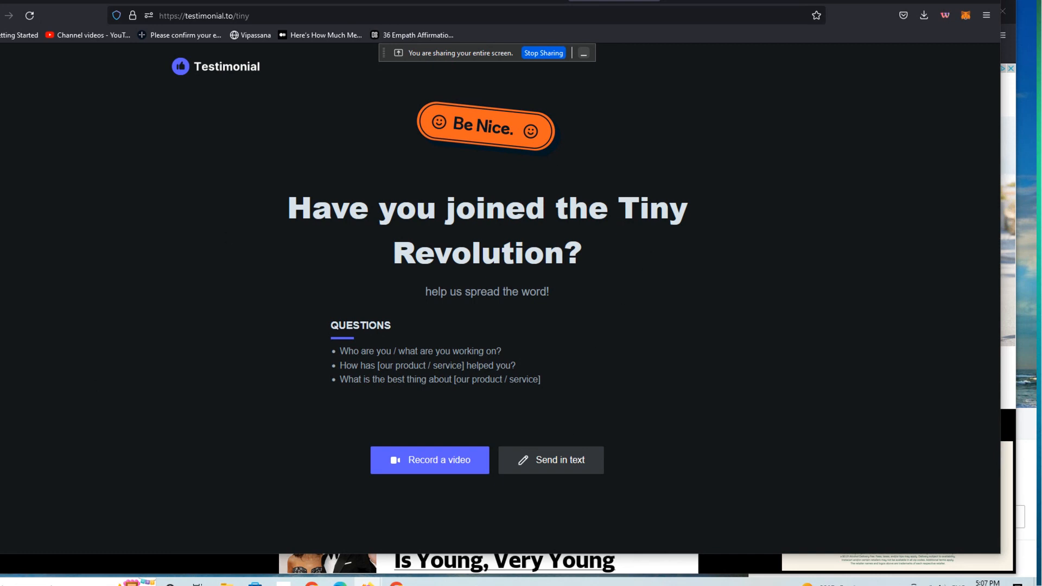
mouse_move(469, 196)
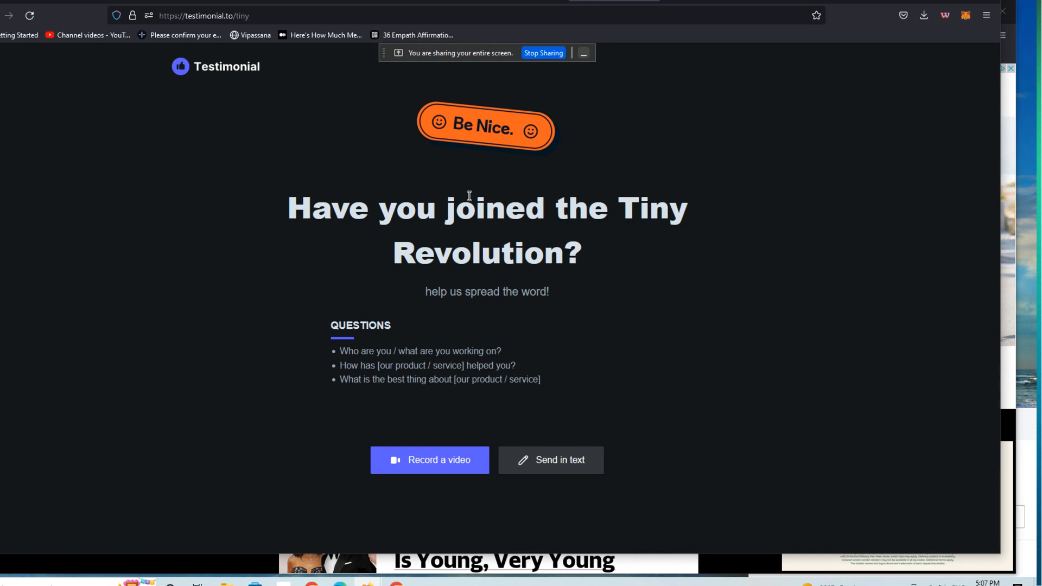
mouse_move(632, 147)
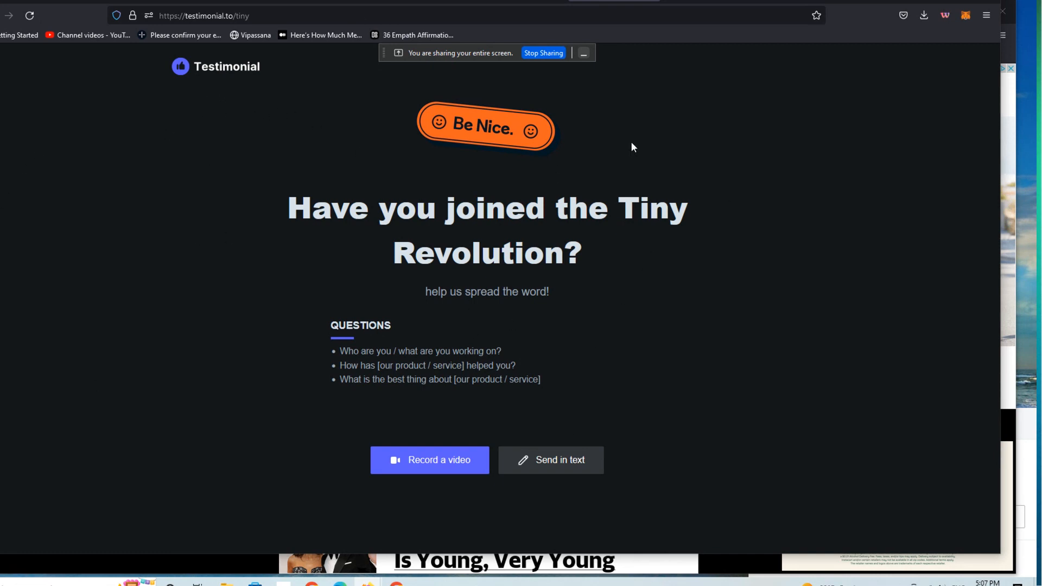
mouse_move(439, 428)
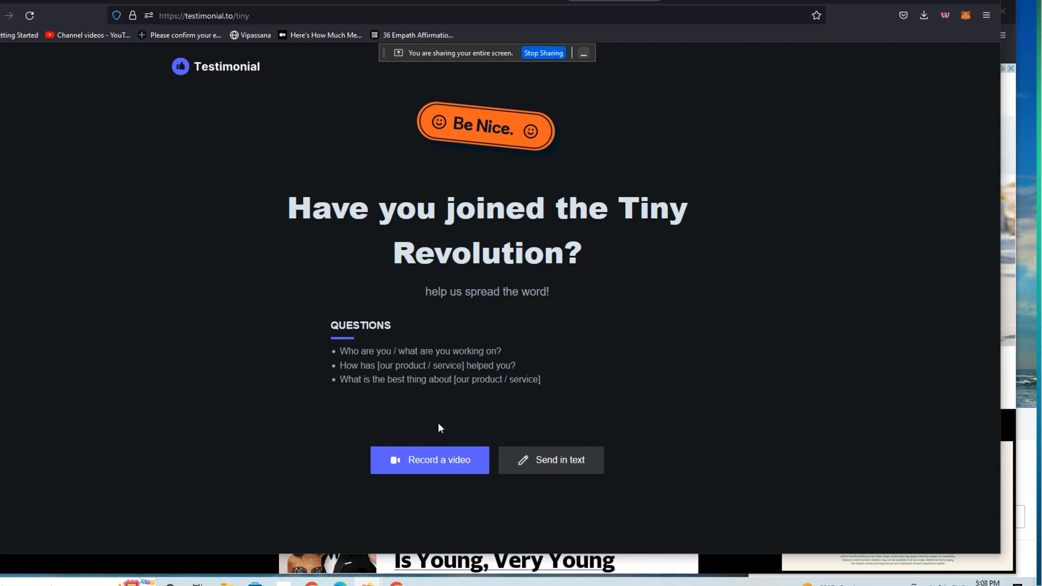
mouse_move(438, 427)
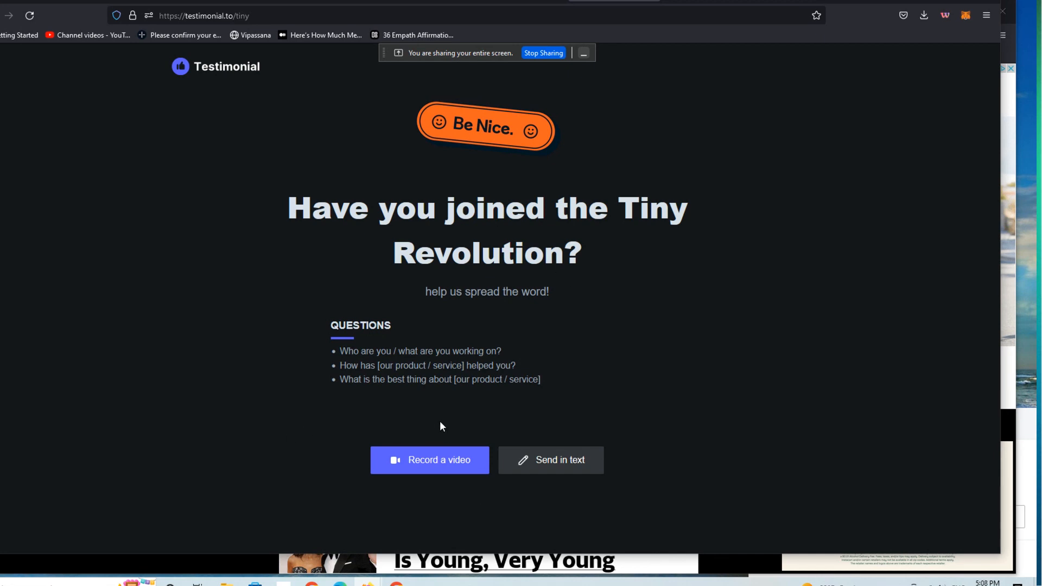
mouse_move(443, 426)
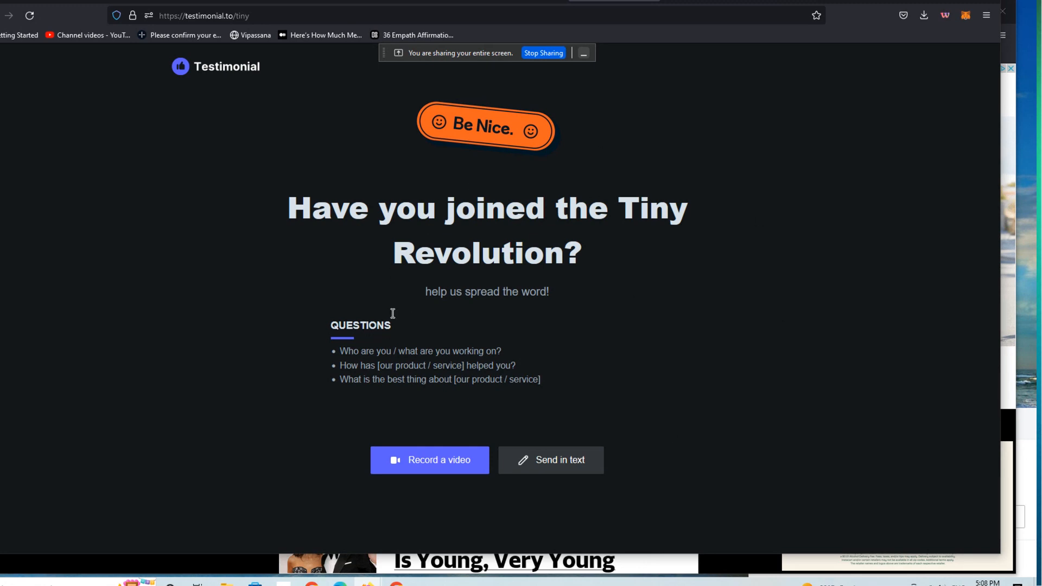
mouse_move(544, 297)
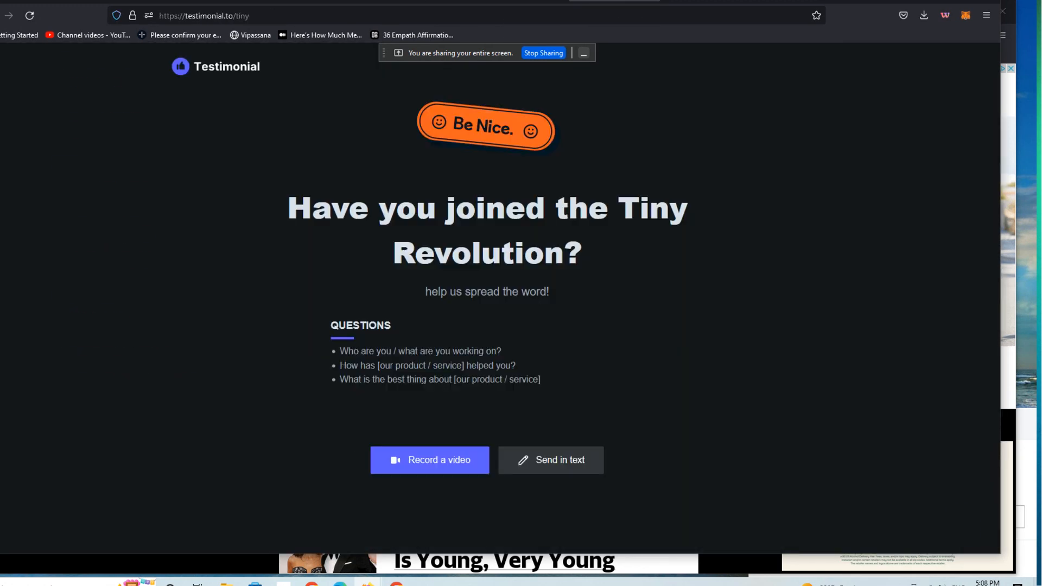
mouse_move(430, 460)
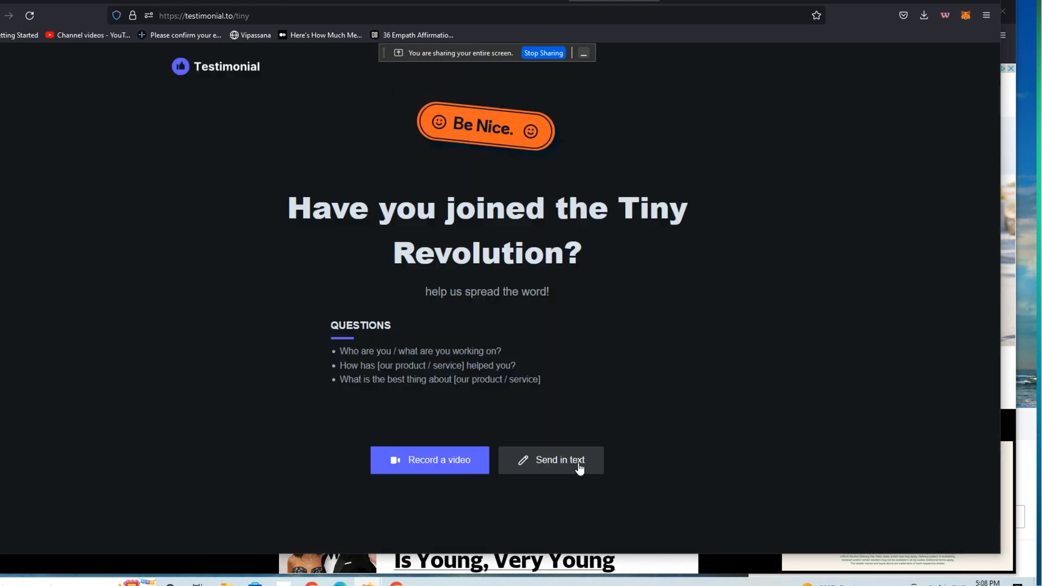
left_click(550, 460)
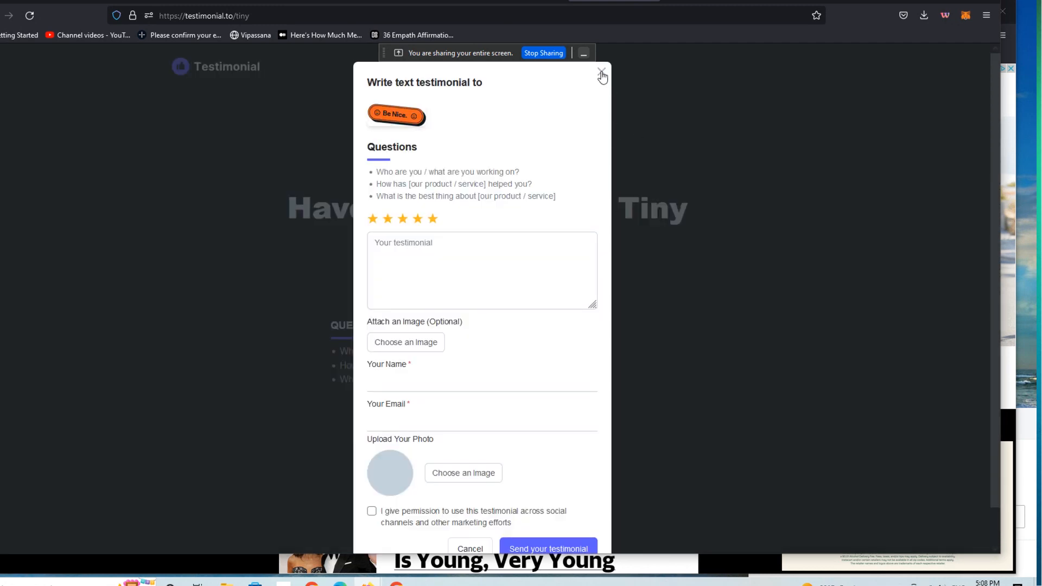
left_click(602, 73)
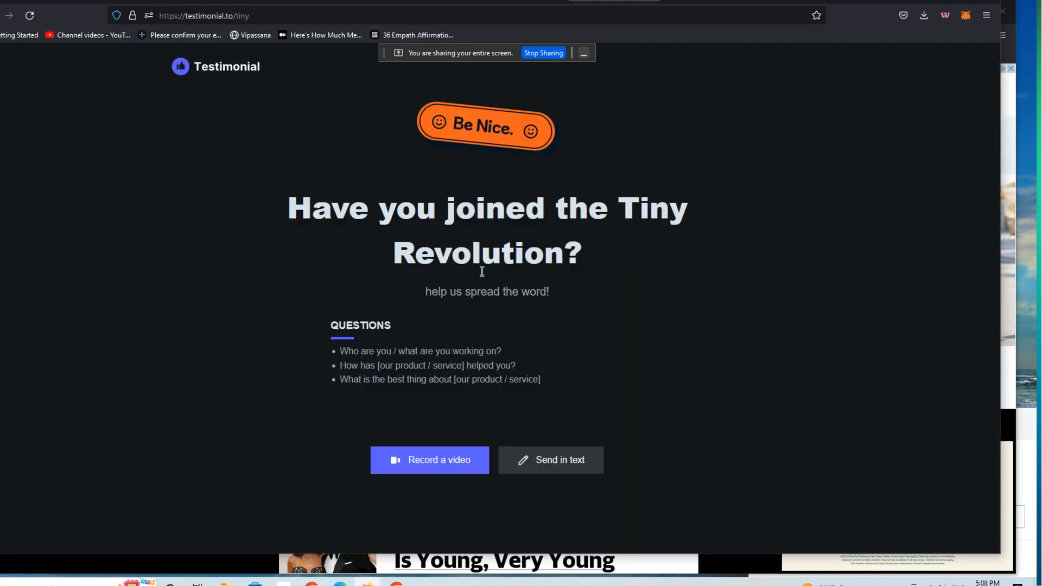
mouse_move(565, 160)
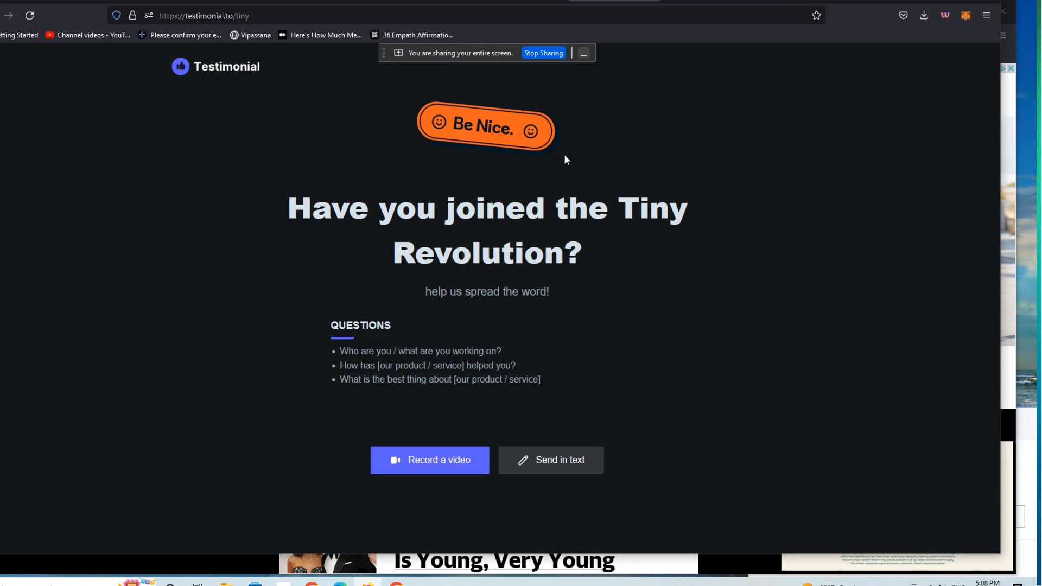
mouse_move(572, 150)
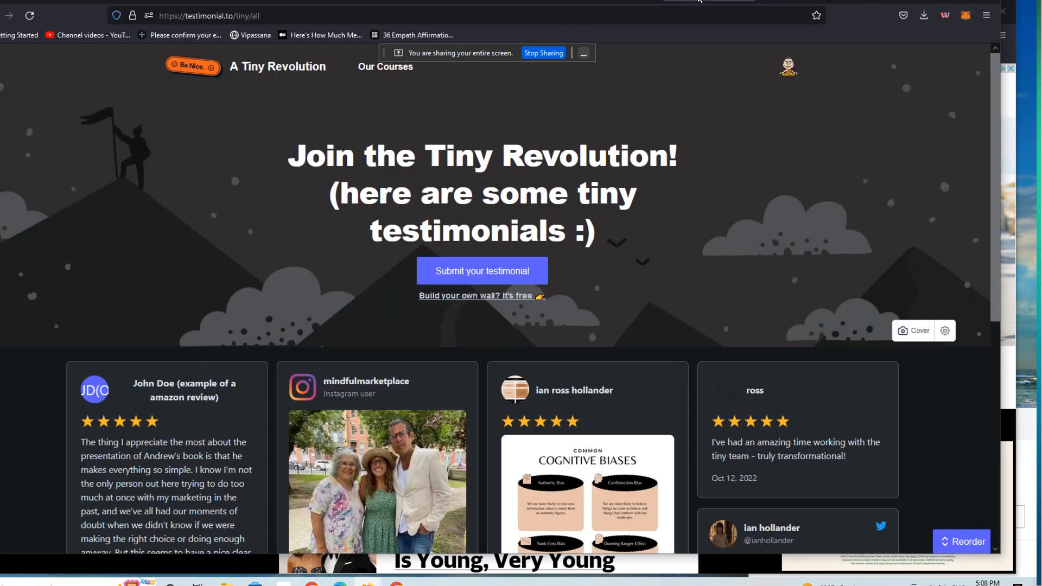
mouse_move(827, 220)
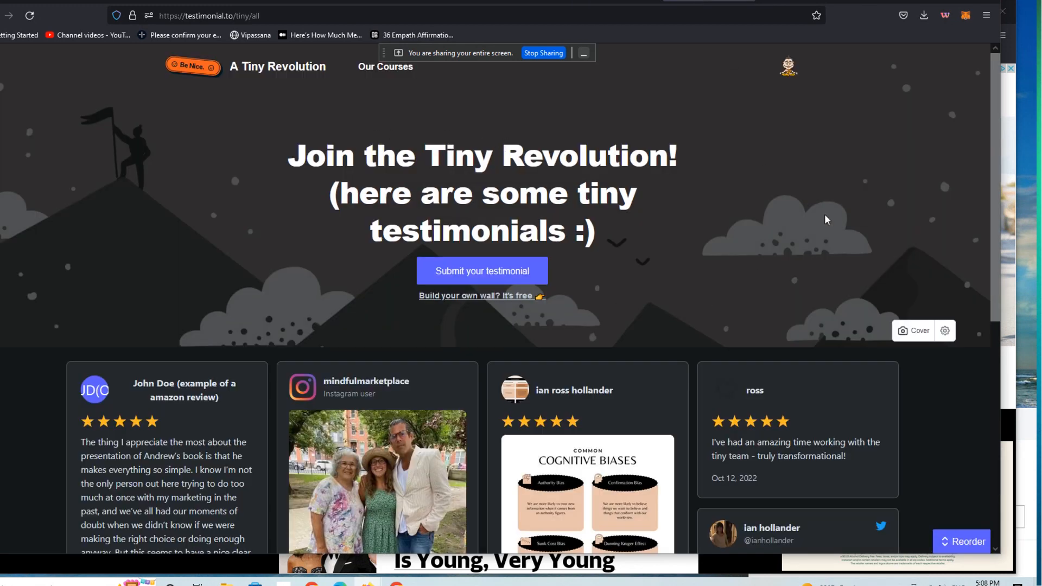
mouse_move(723, 208)
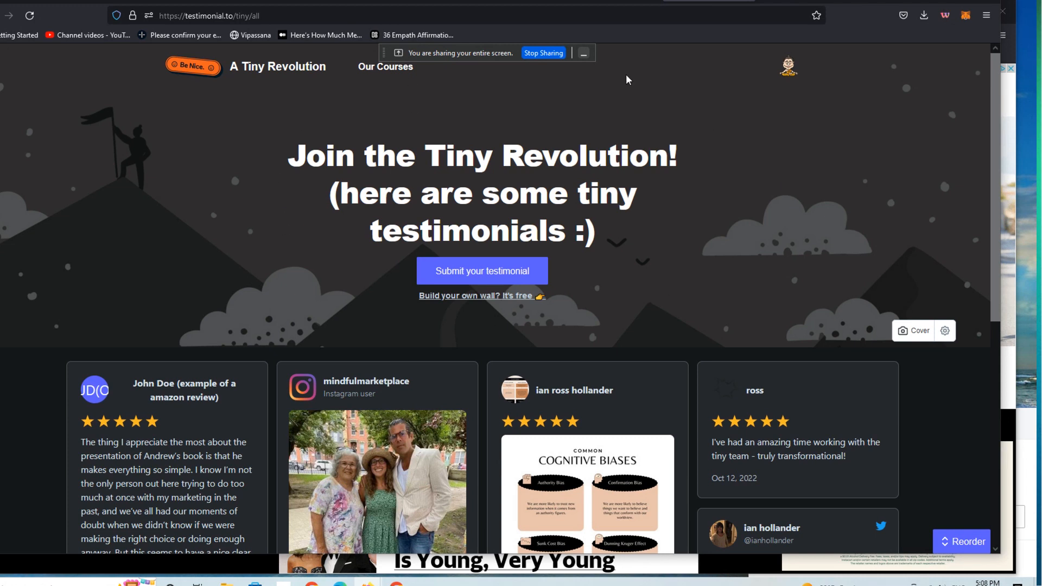
mouse_move(998, 120)
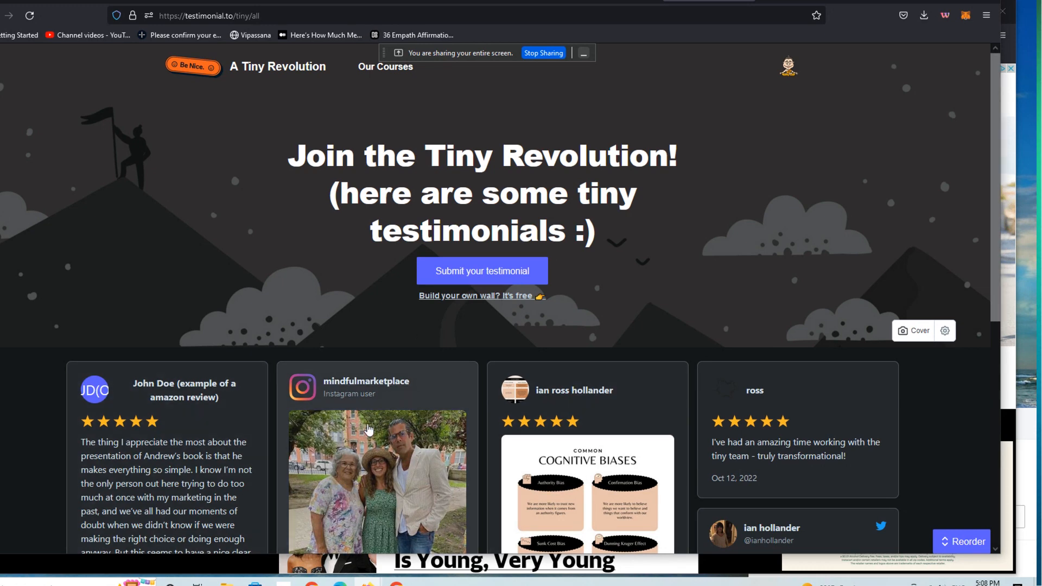
mouse_move(253, 449)
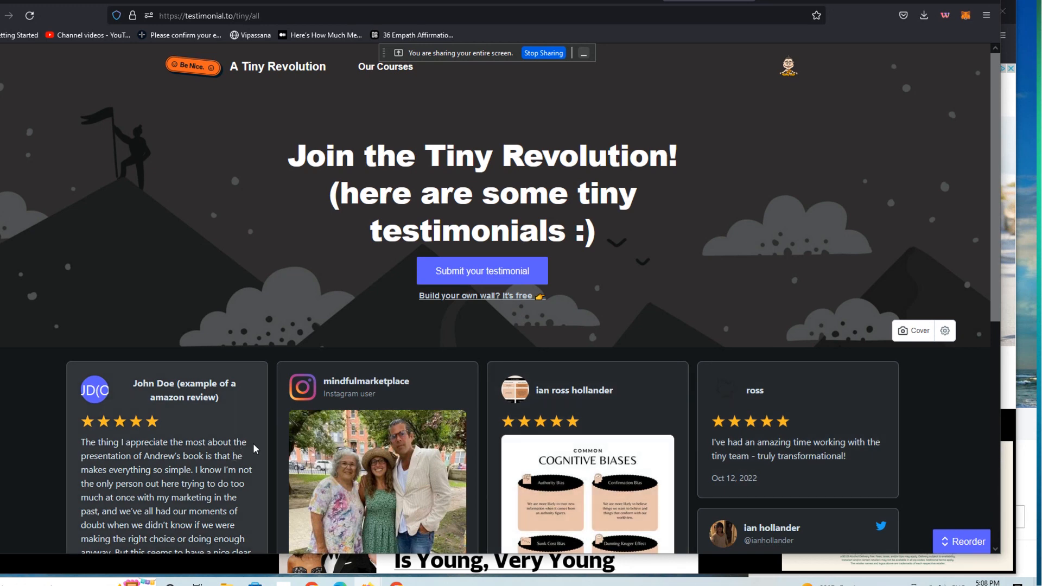
mouse_move(153, 433)
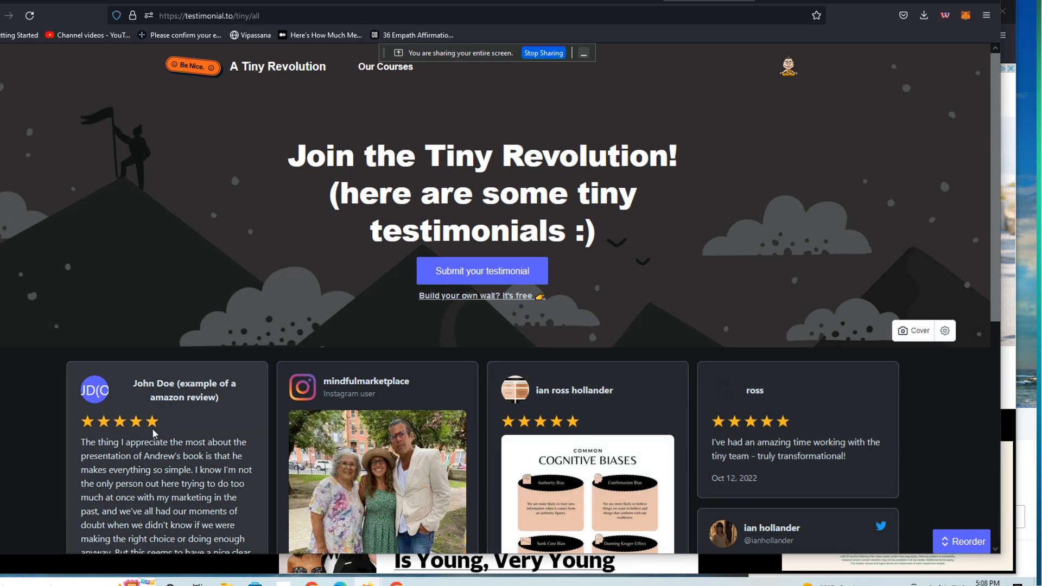
mouse_move(610, 339)
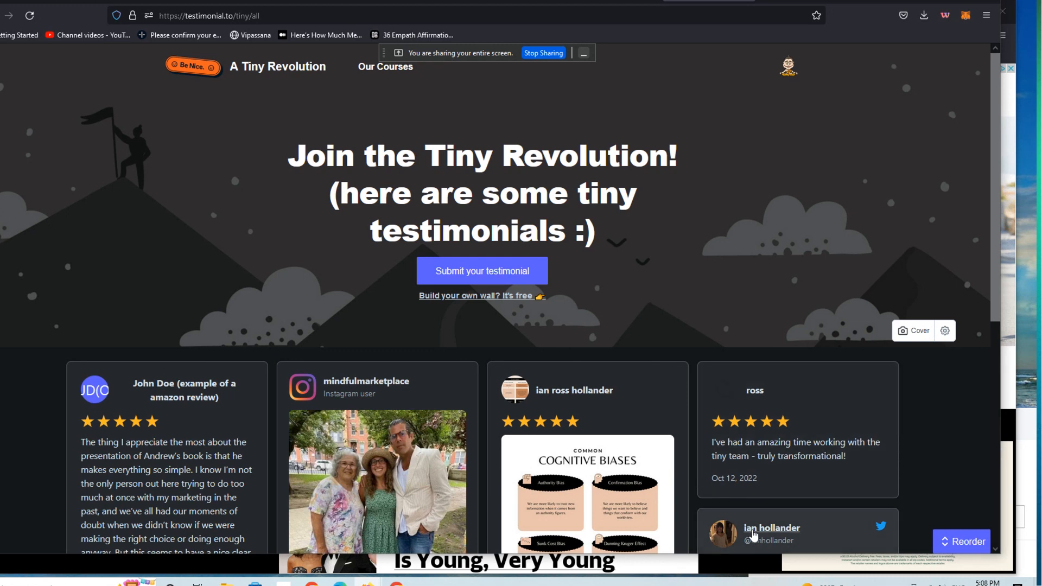
mouse_move(771, 527)
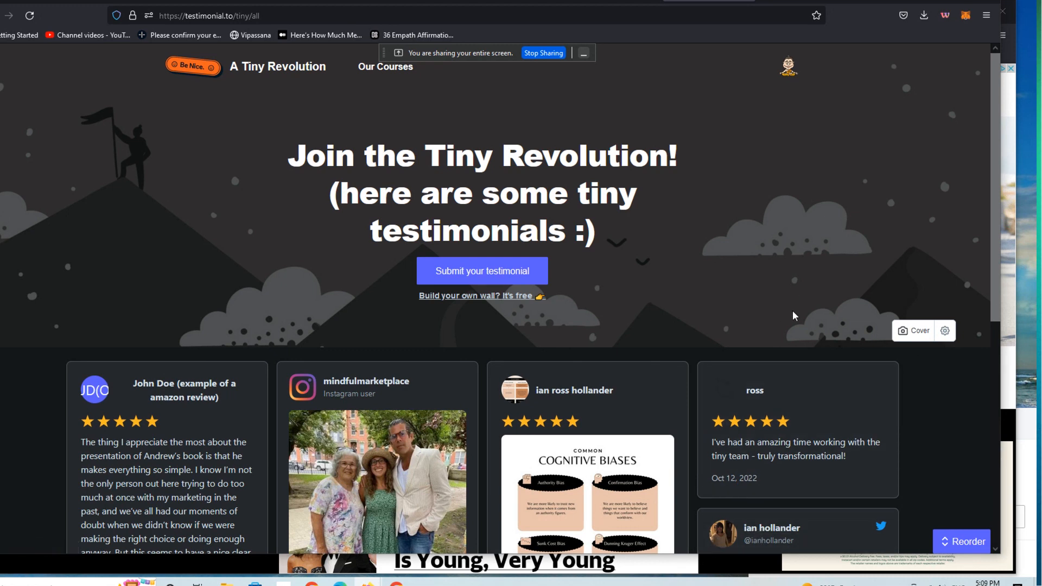
mouse_move(283, 253)
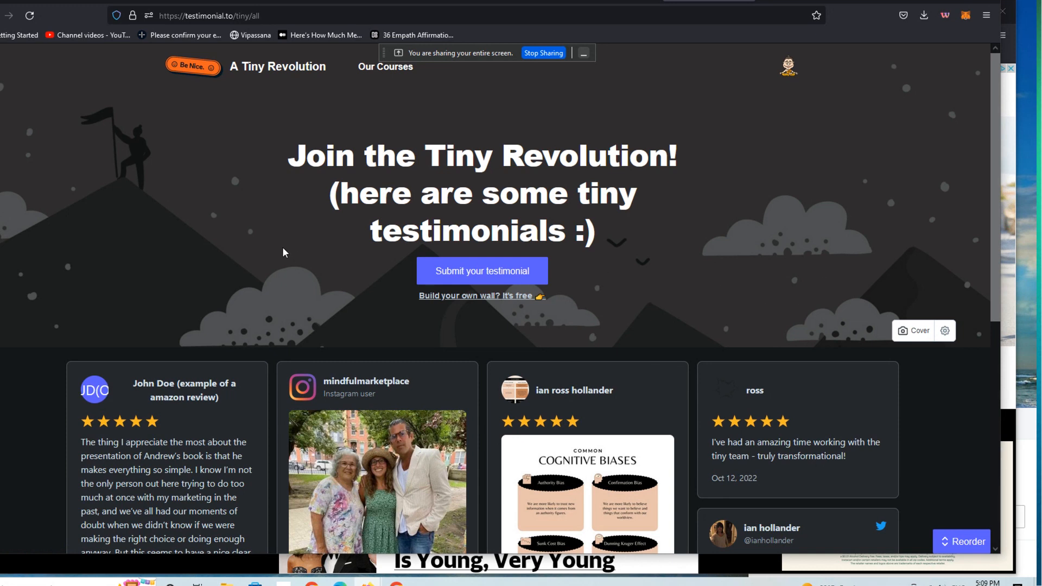
mouse_move(294, 254)
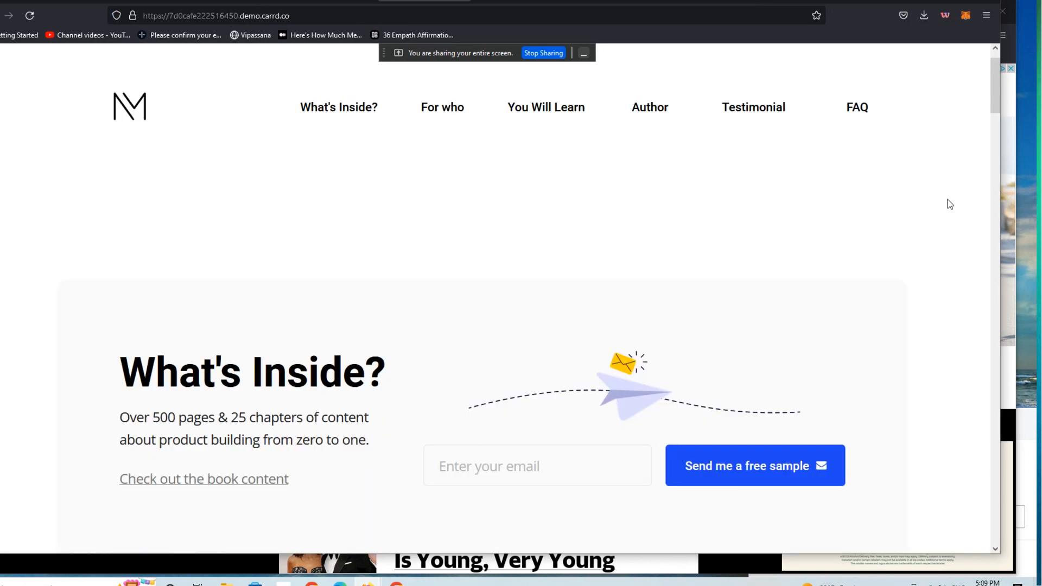
Scroll through the embedded wall-of-love testimonial cards on the Carrd demo page.
scroll("down", 3)
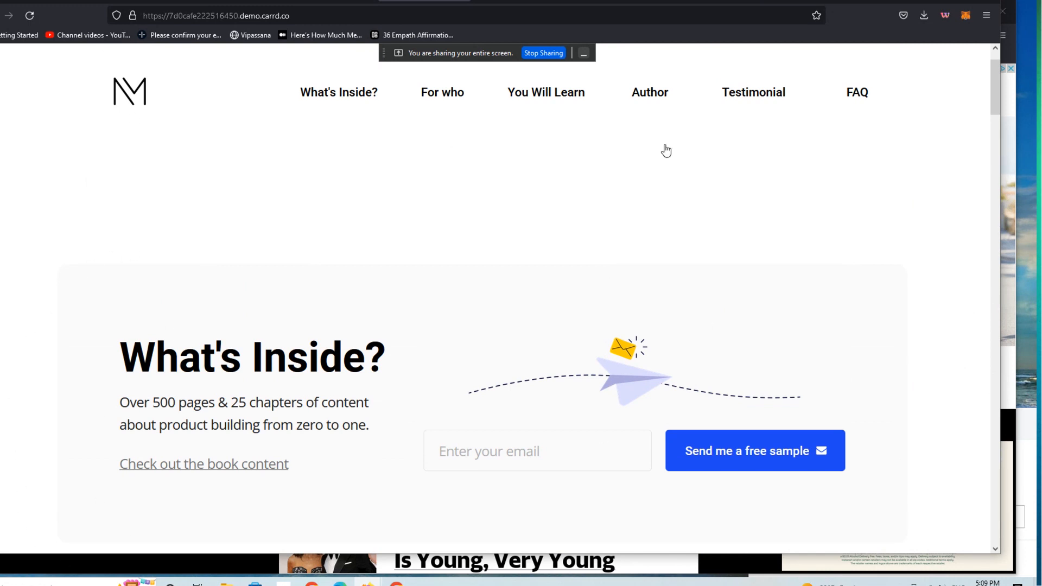
mouse_move(756, 365)
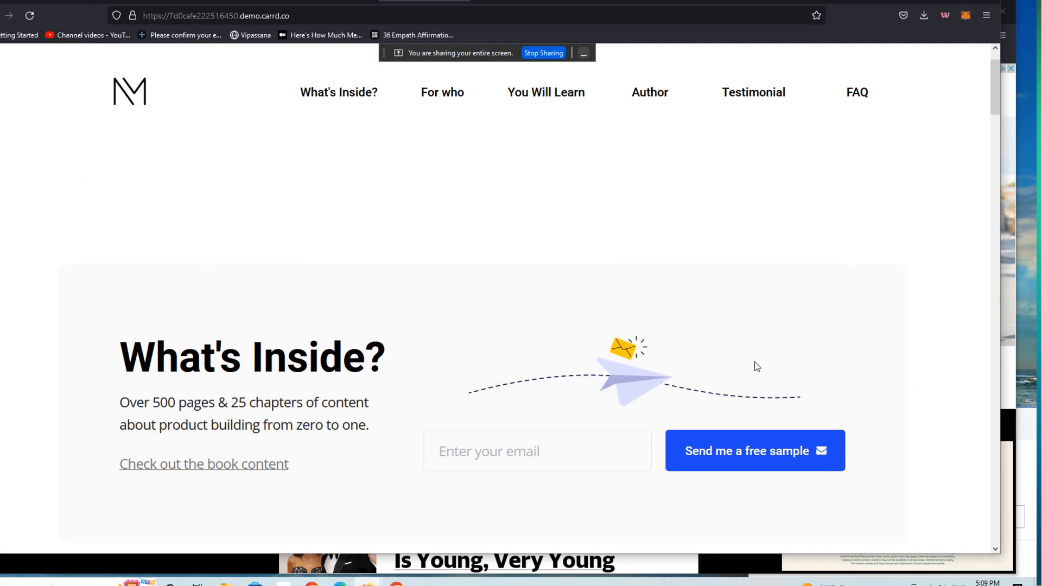
mouse_move(747, 362)
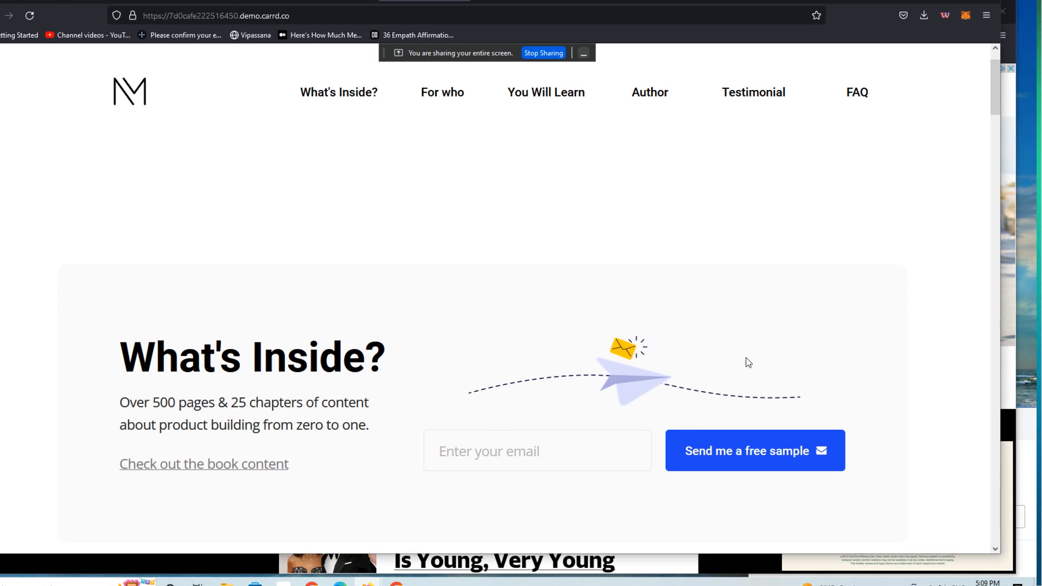
mouse_move(315, 282)
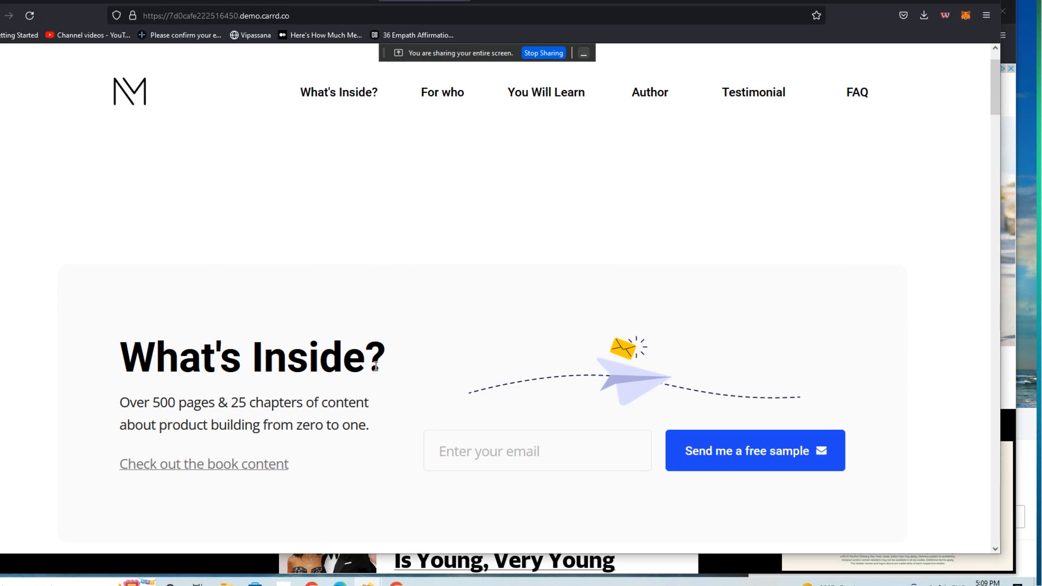
mouse_move(989, 87)
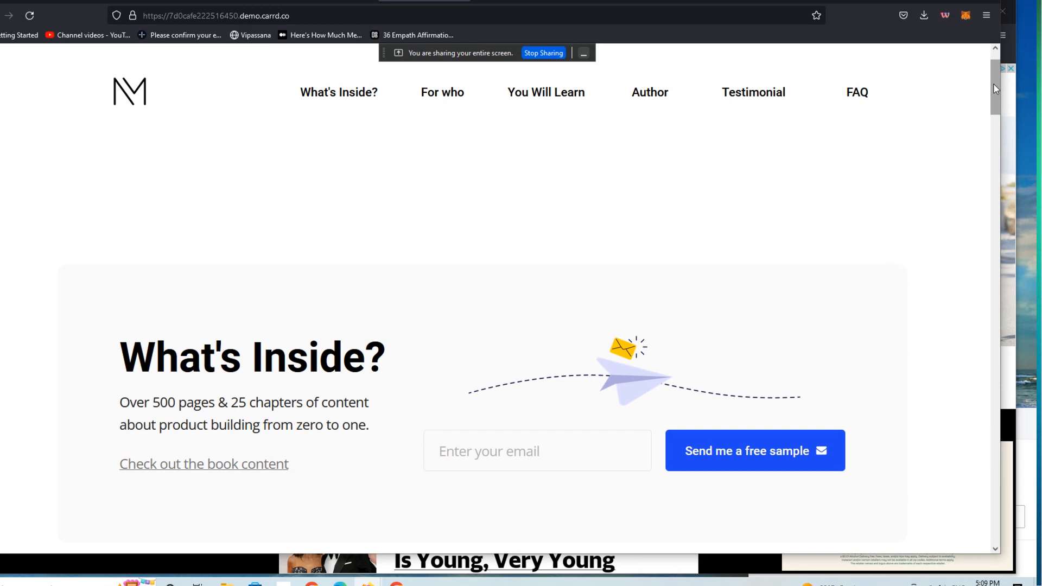
scroll("down", 3)
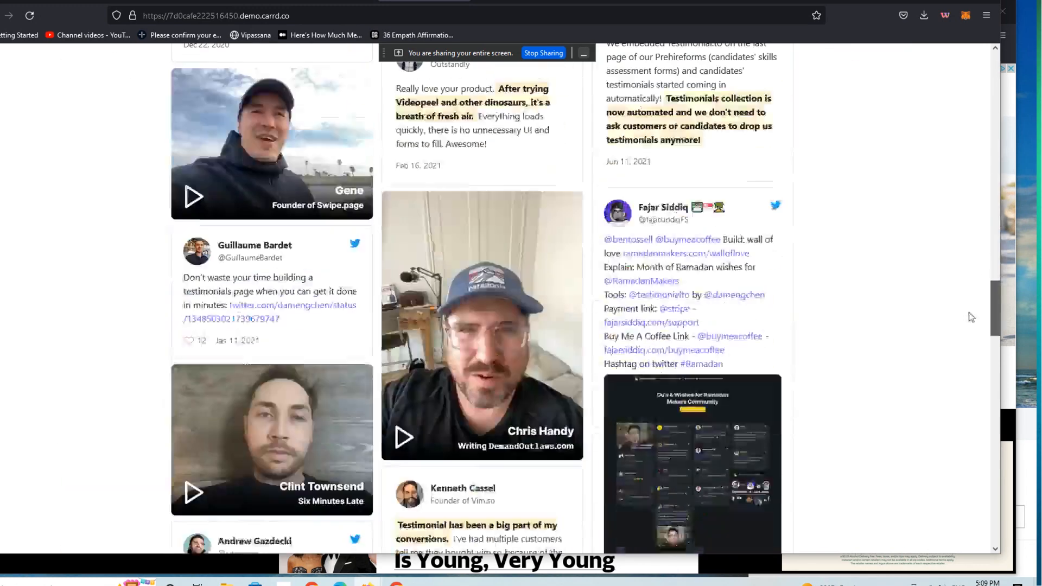
scroll("down", 3)
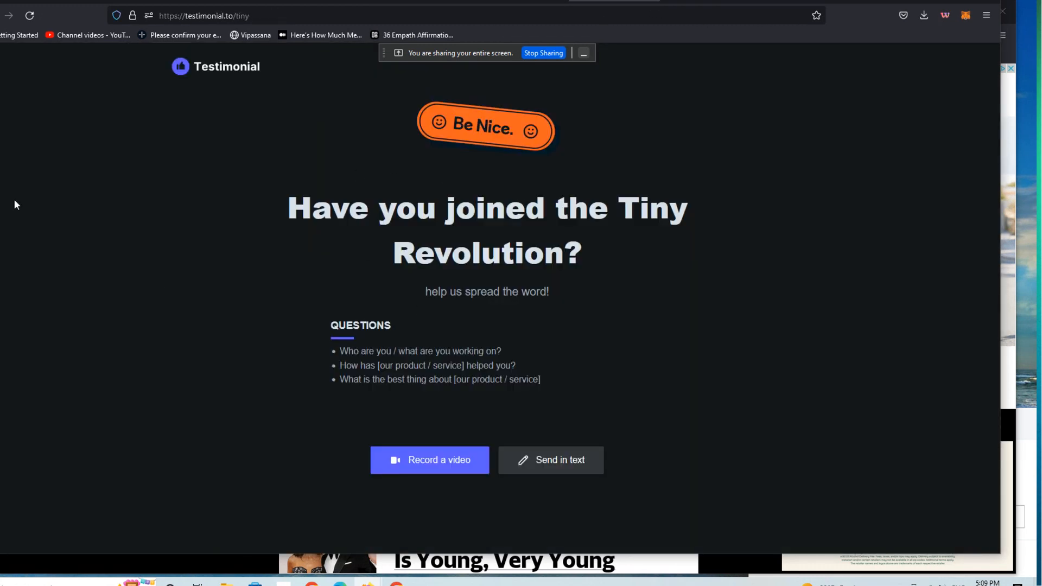
mouse_move(445, 481)
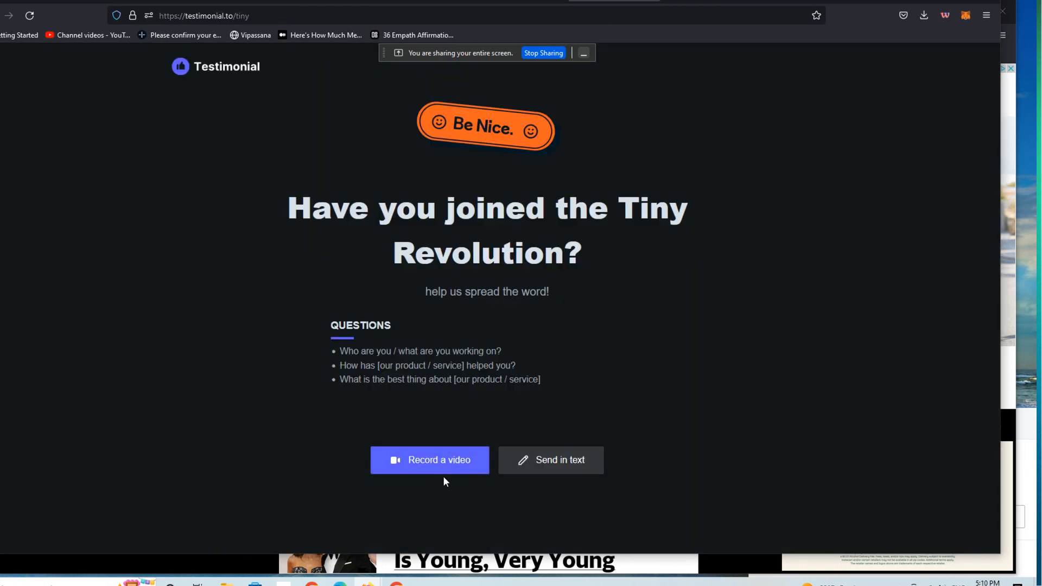
mouse_move(435, 463)
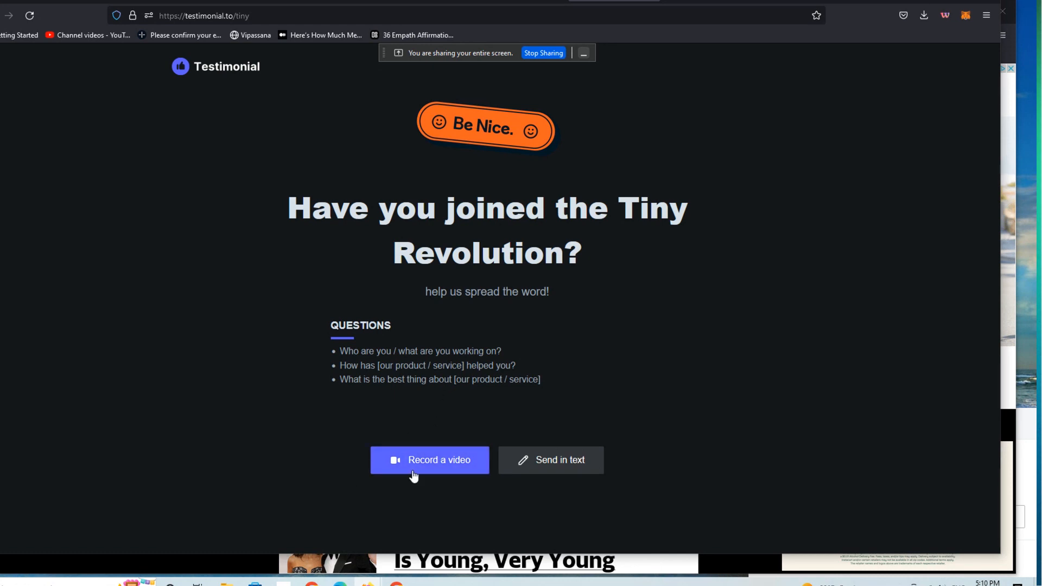
mouse_move(550, 460)
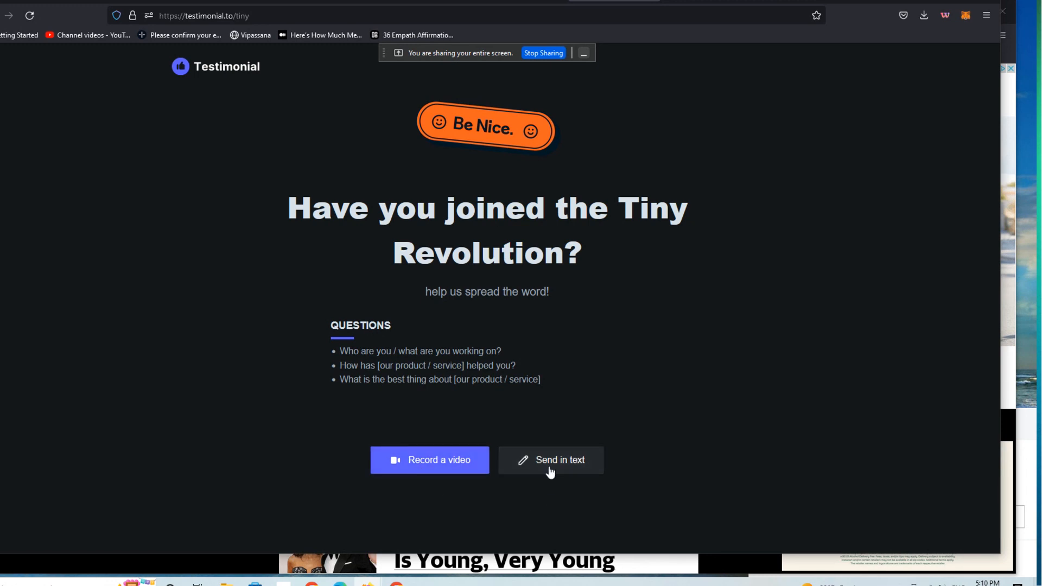
Preview the 'Send in text' testimonial form and dismiss it without submitting.
left_click(550, 459)
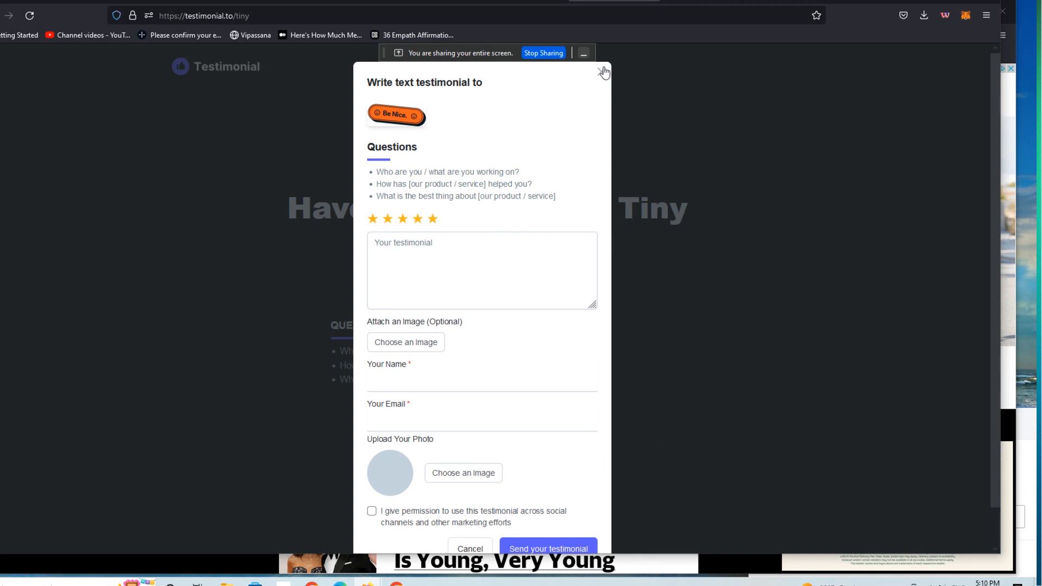
mouse_move(590, 79)
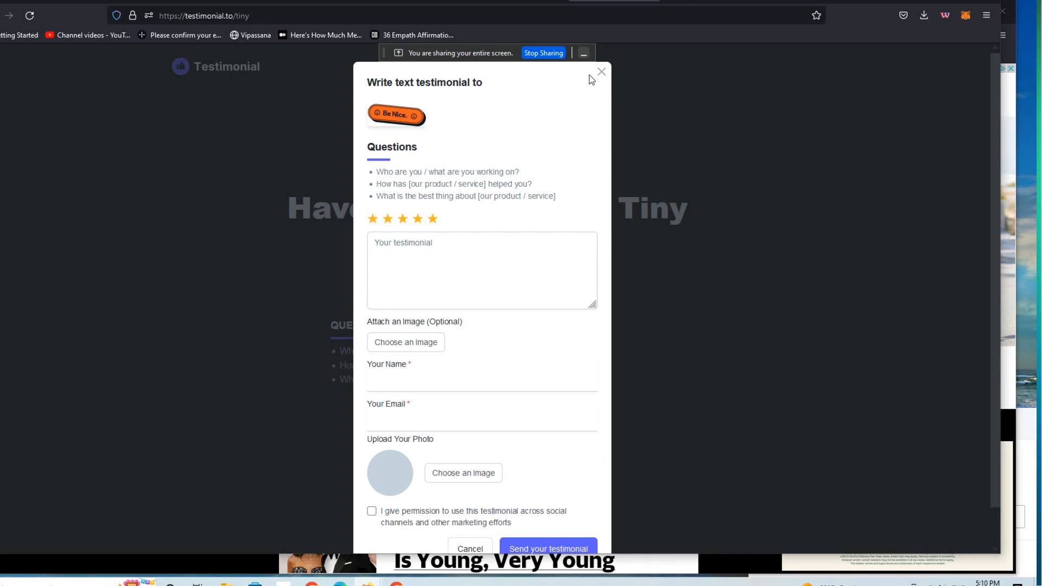
mouse_move(599, 79)
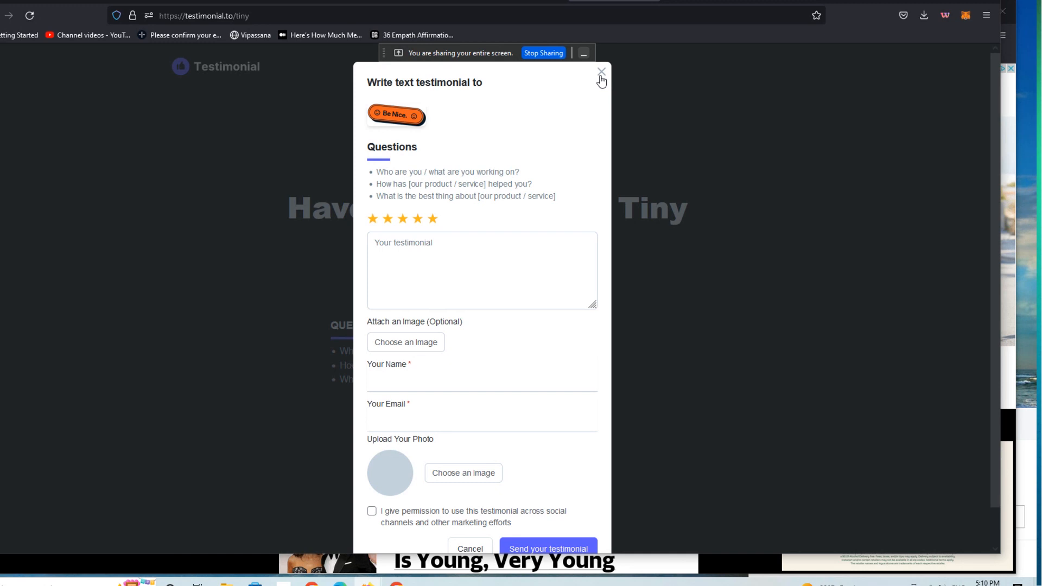
left_click(600, 71)
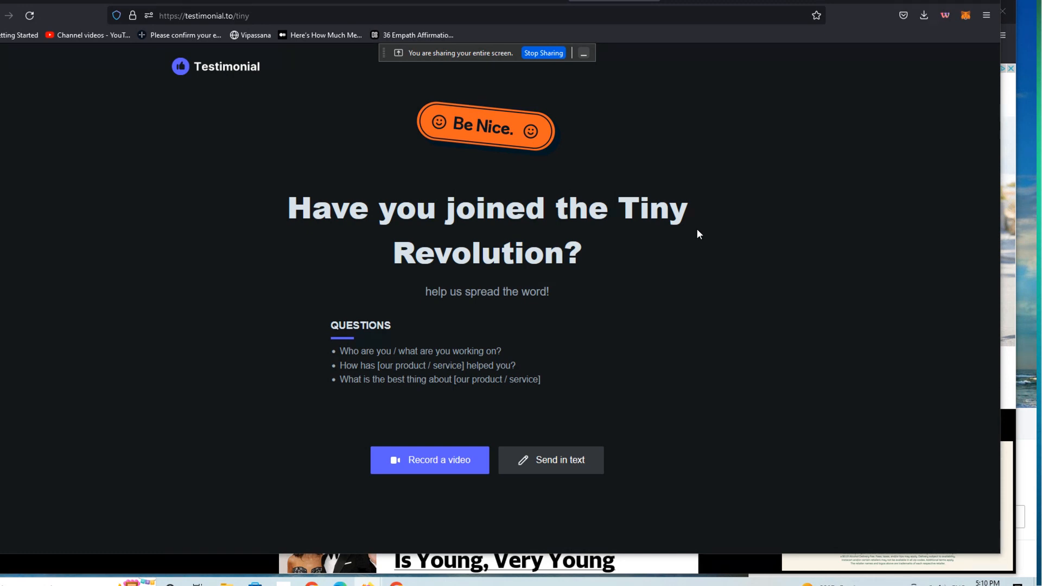
mouse_move(733, 90)
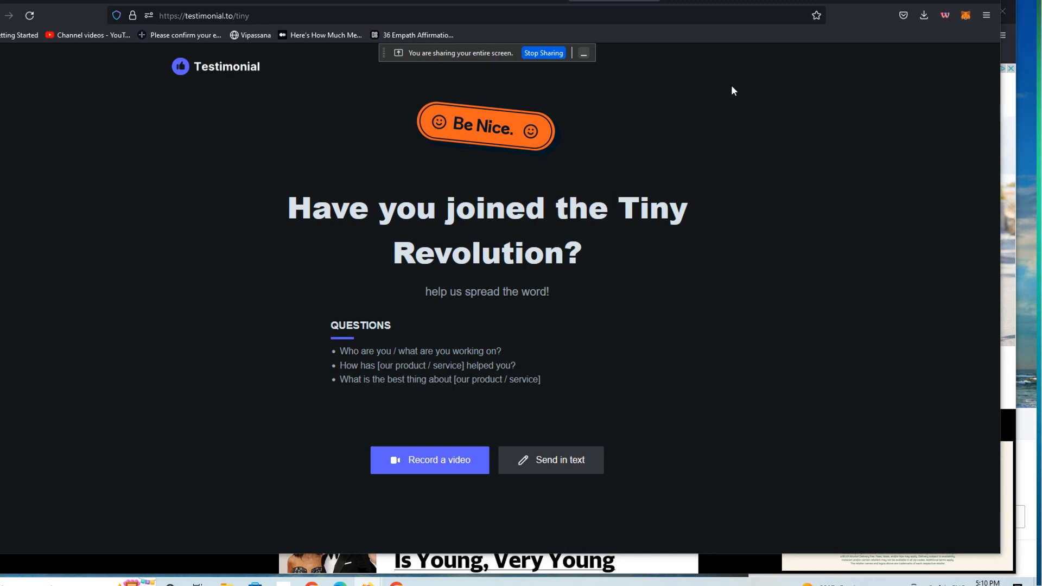
mouse_move(605, 233)
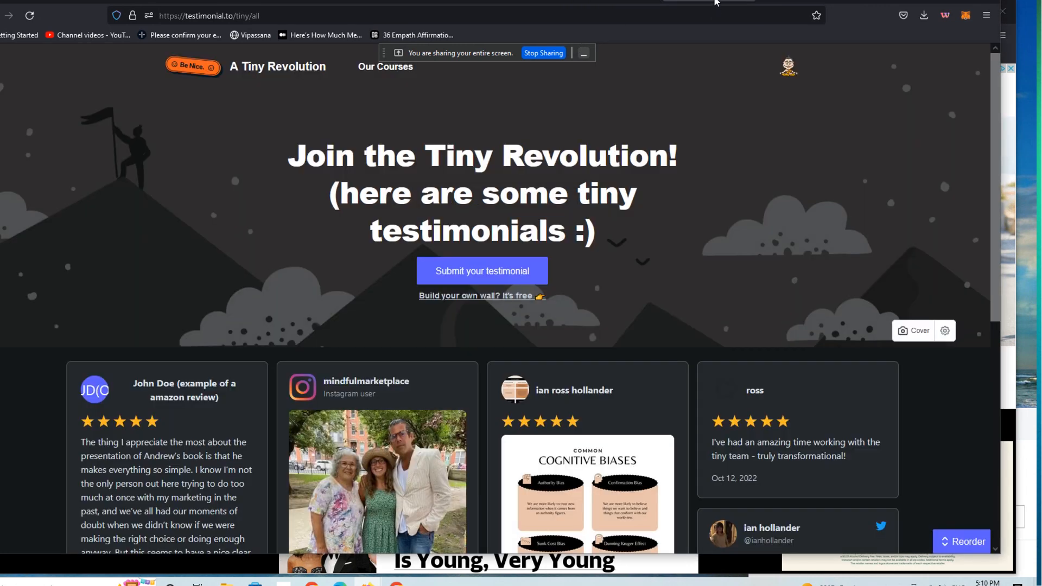
mouse_move(697, 170)
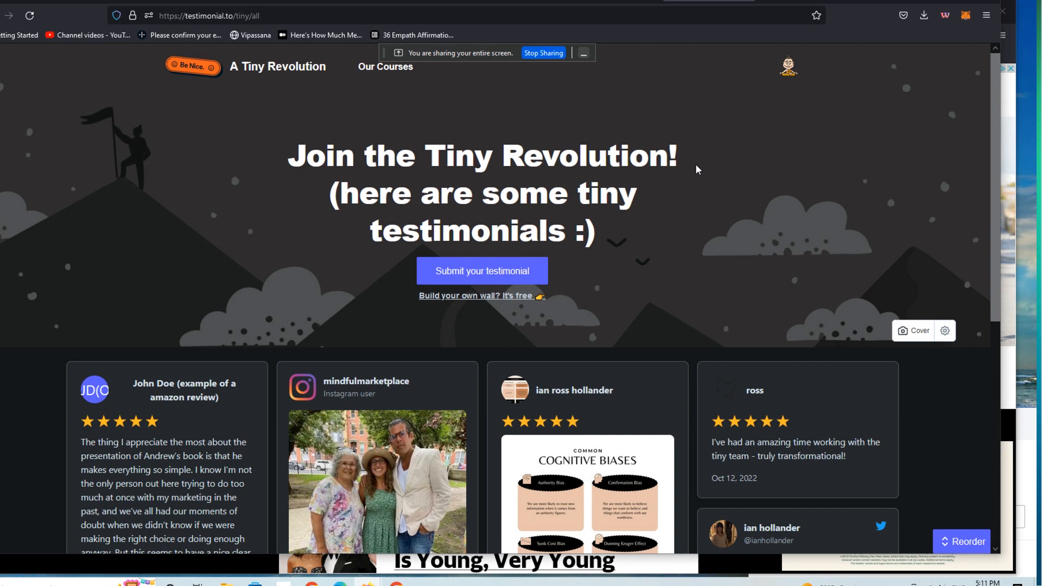
mouse_move(816, 350)
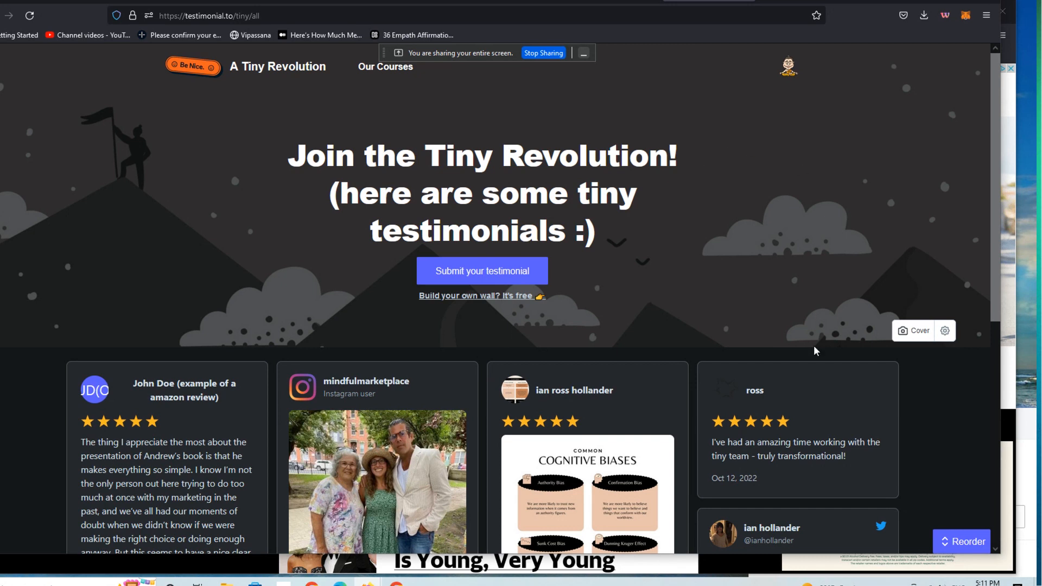
mouse_move(242, 88)
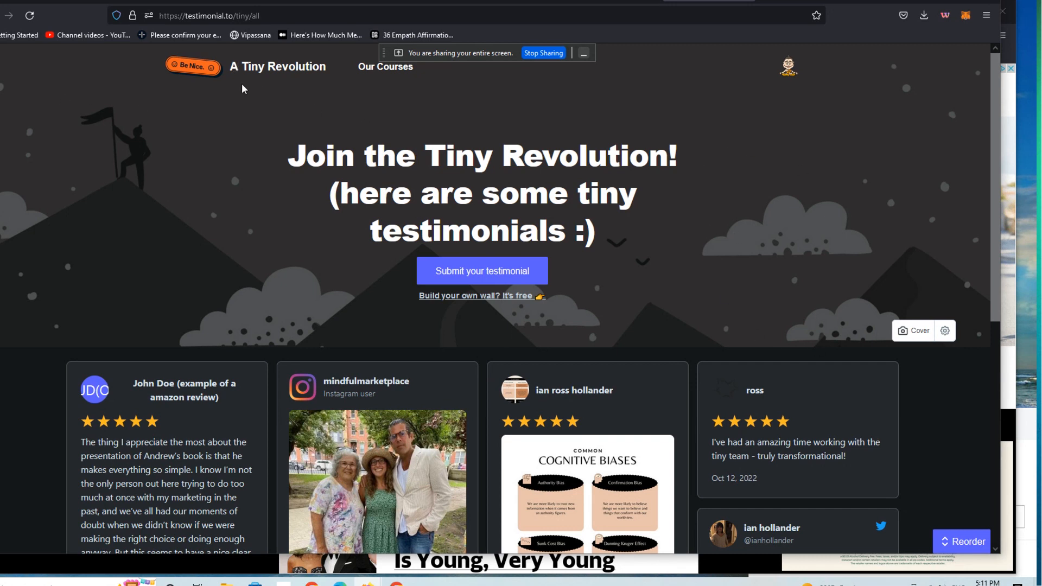
mouse_move(676, 274)
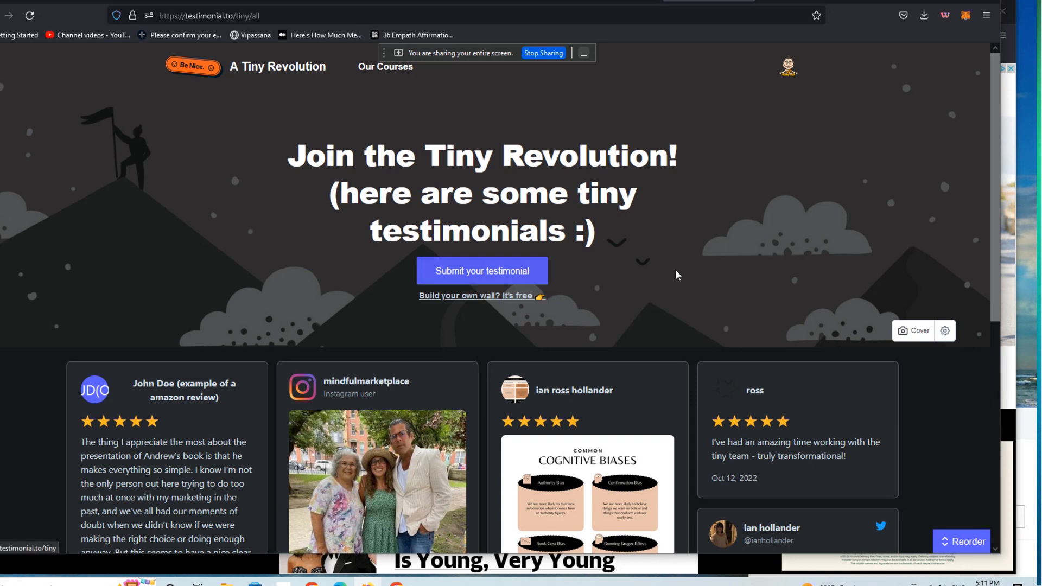
mouse_move(356, 220)
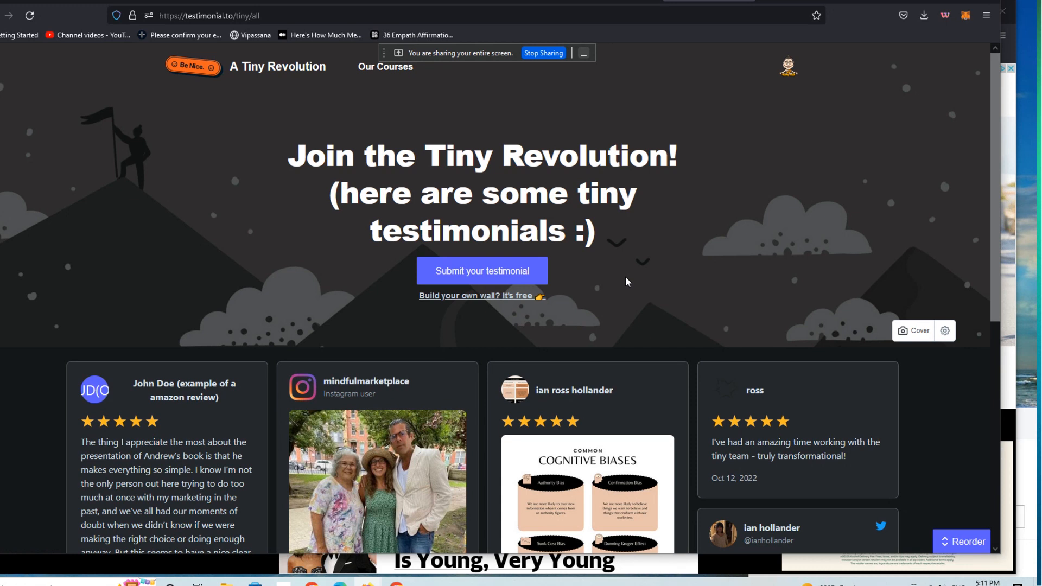
mouse_move(609, 283)
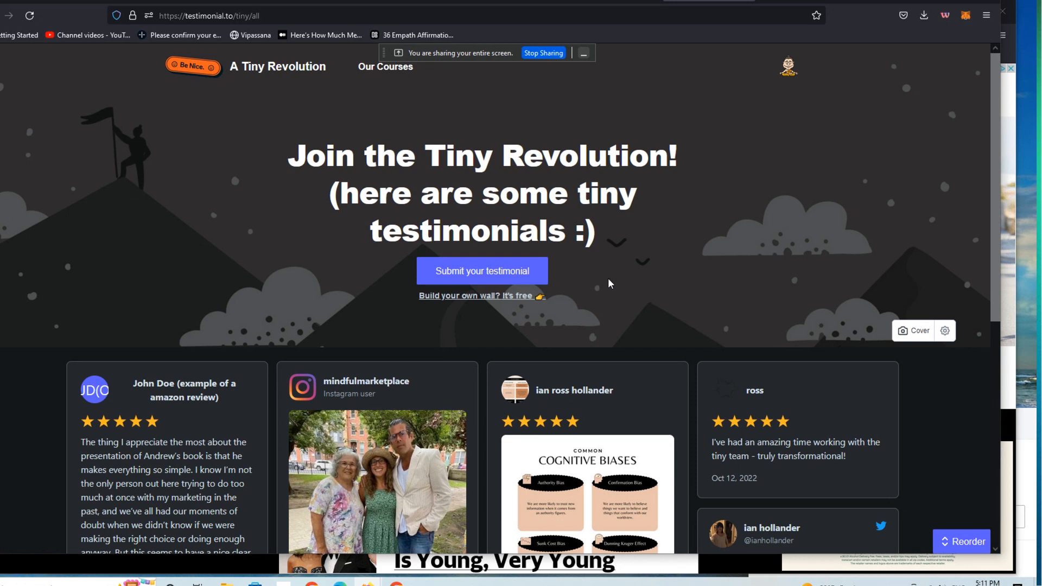
mouse_move(661, 138)
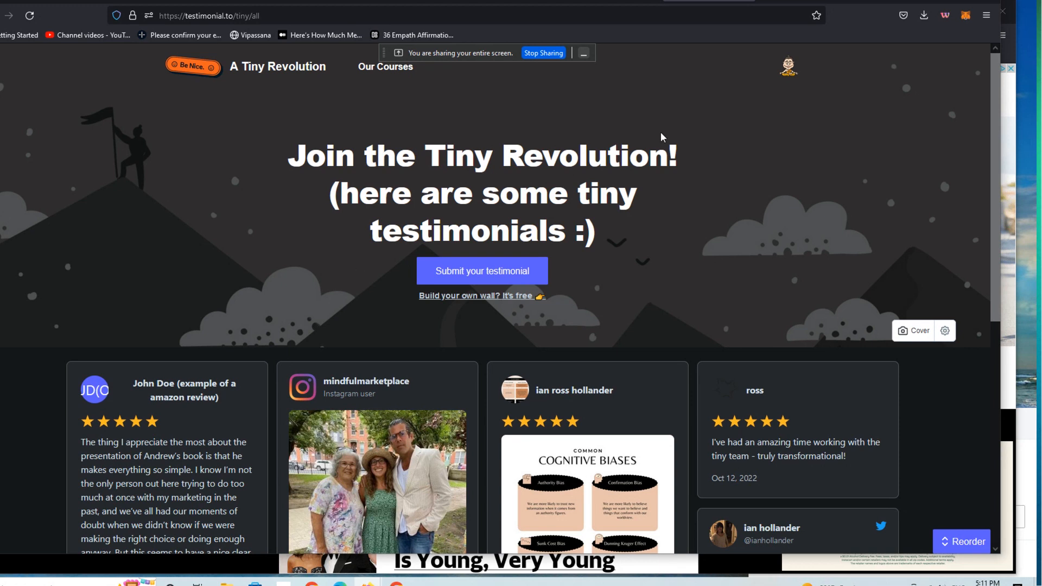
mouse_move(868, 165)
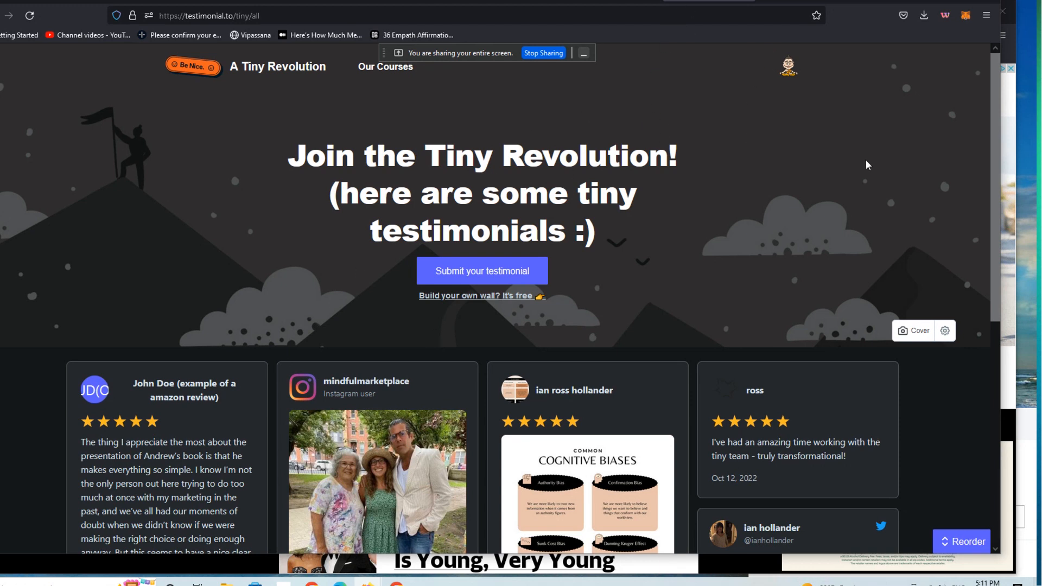
mouse_move(689, 43)
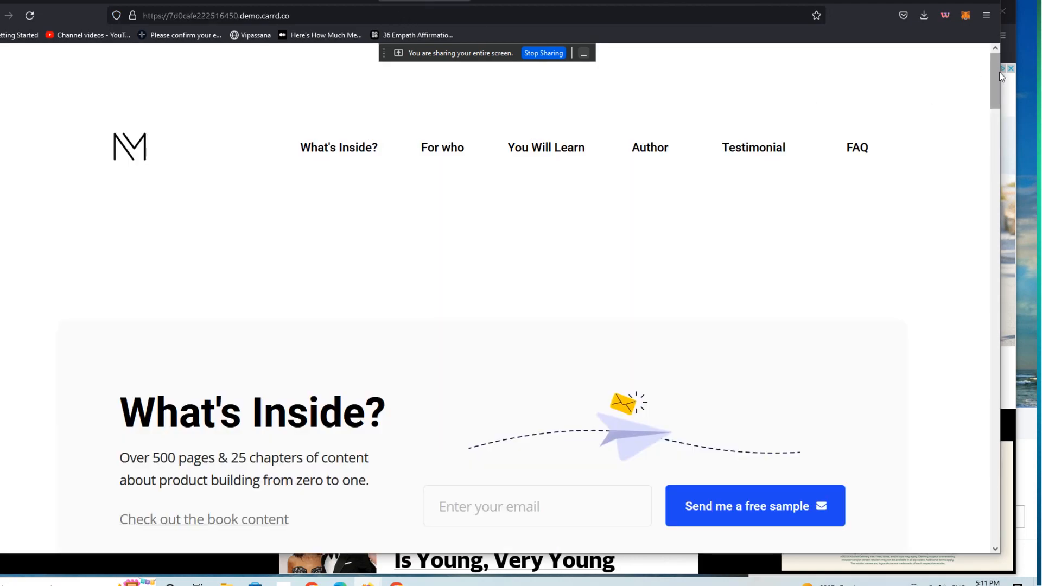
scroll("down", 3)
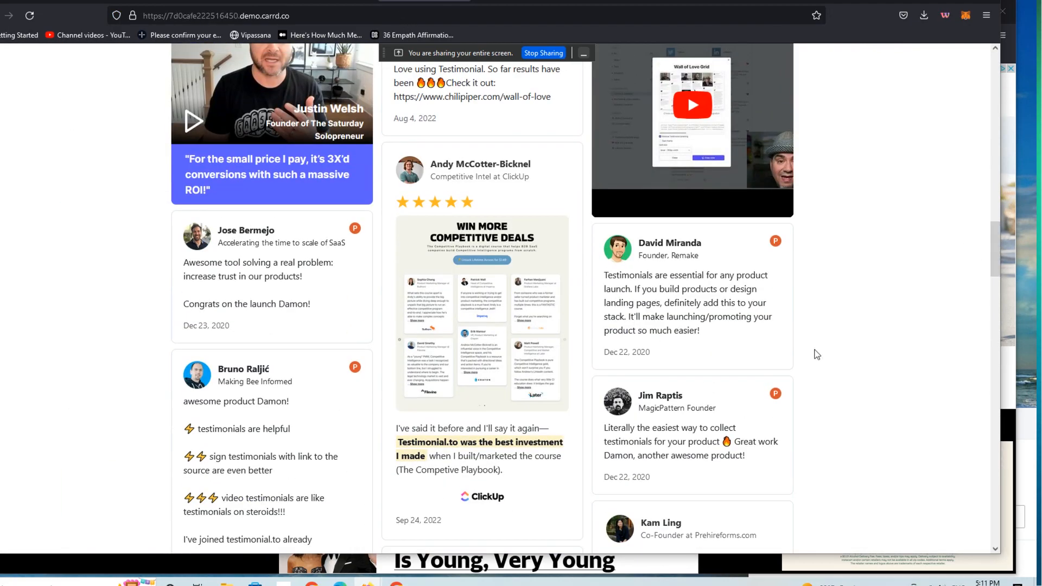
scroll("up", 3)
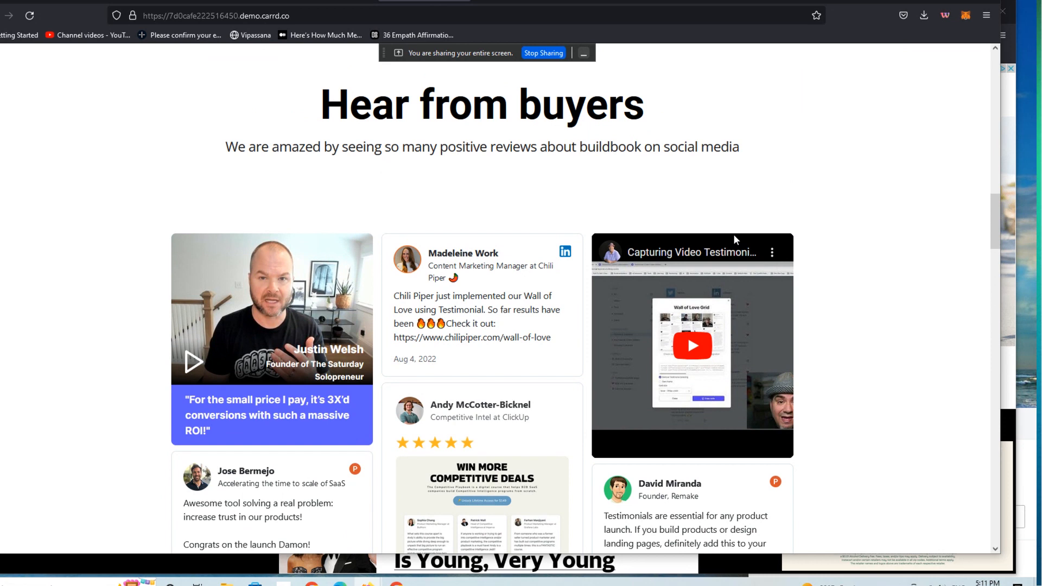
mouse_move(258, 220)
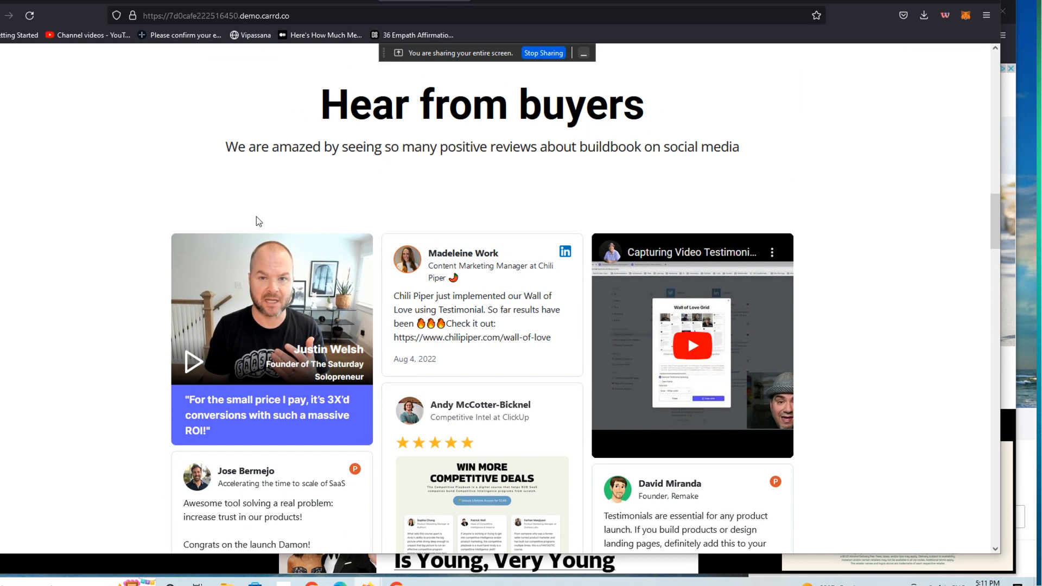
mouse_move(112, 353)
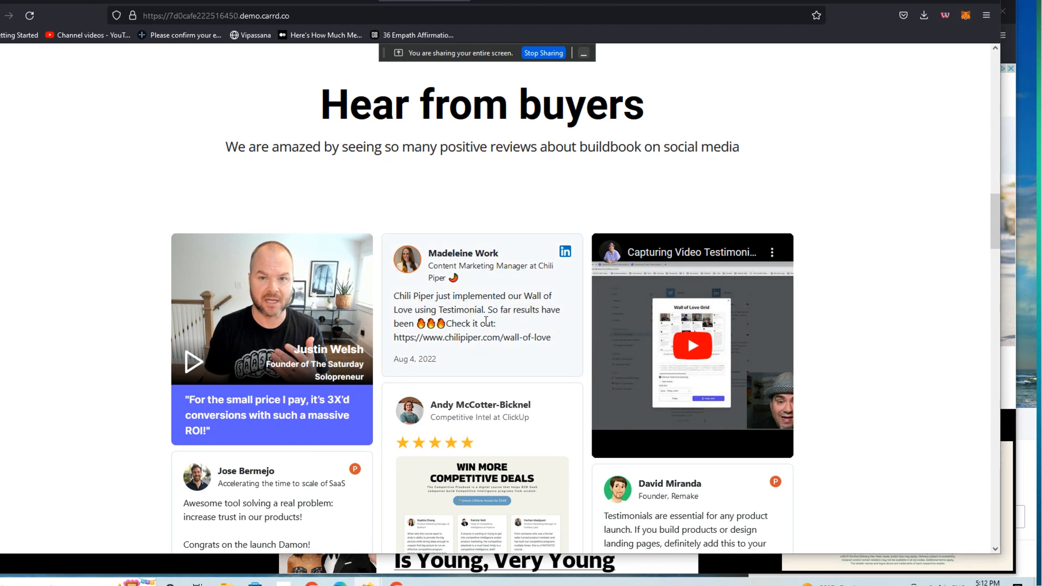
mouse_move(486, 322)
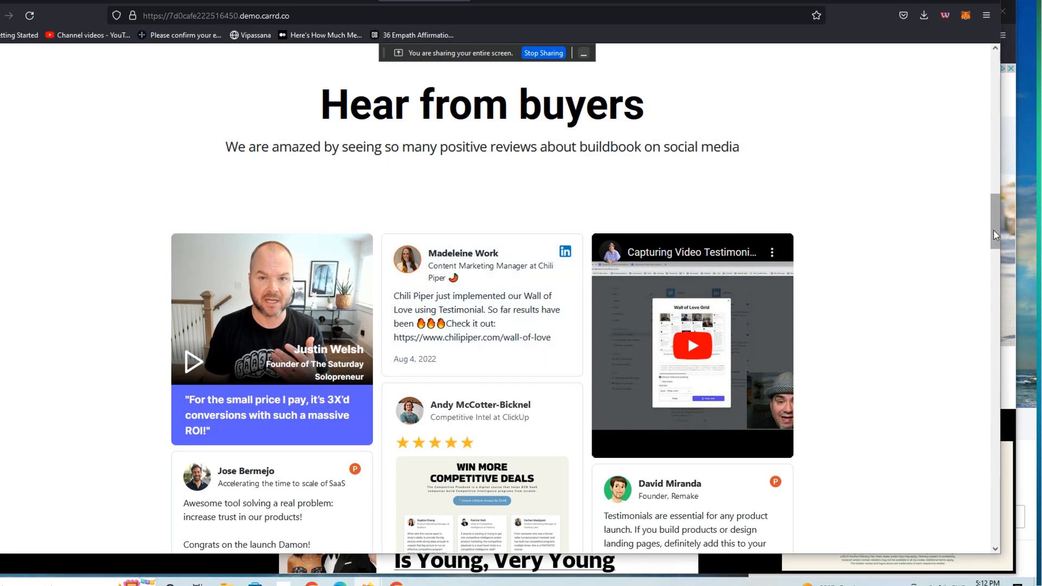
scroll("down", 3)
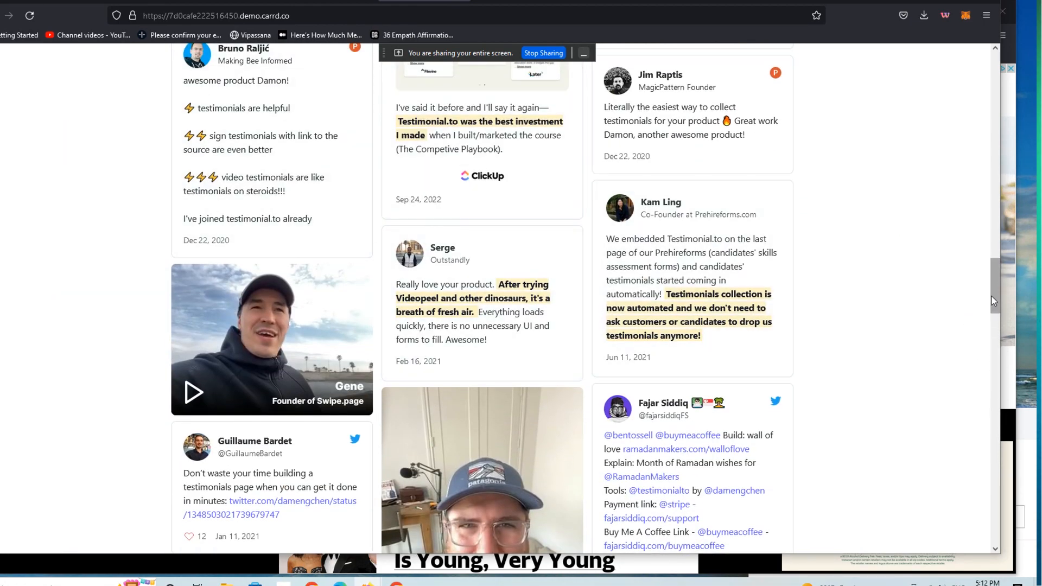
scroll("up", 3)
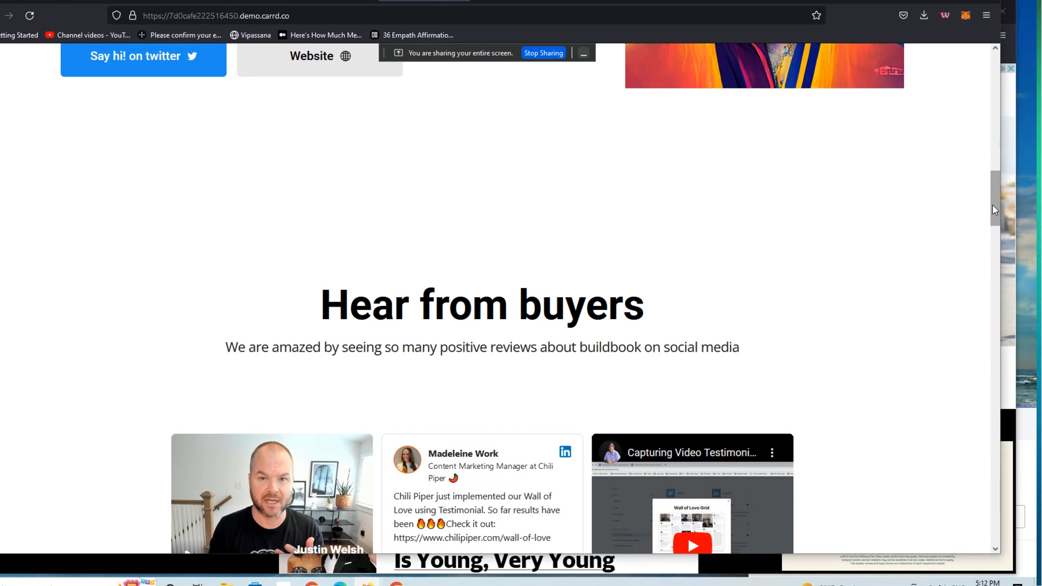
scroll("up", 3)
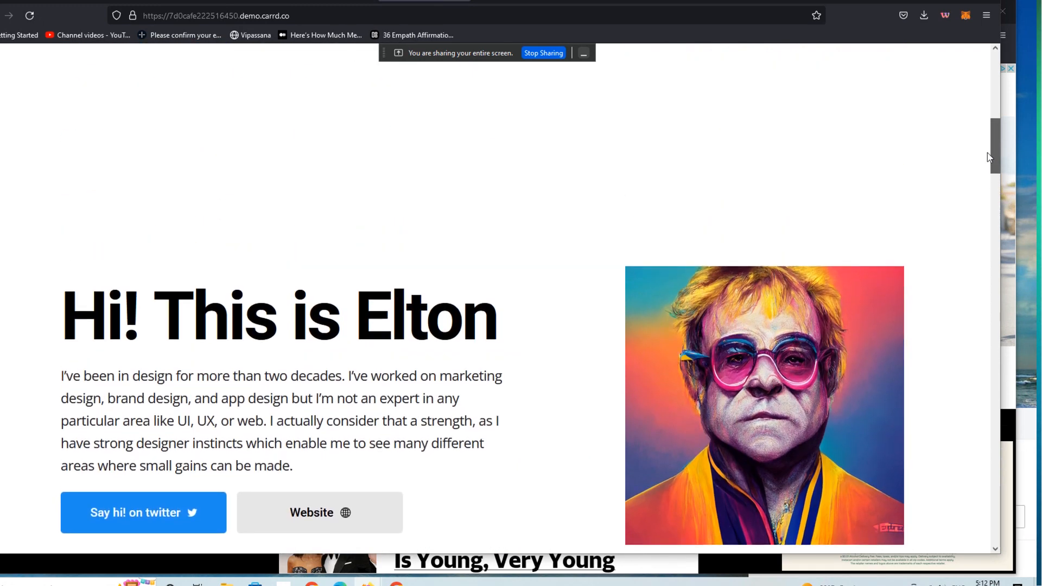